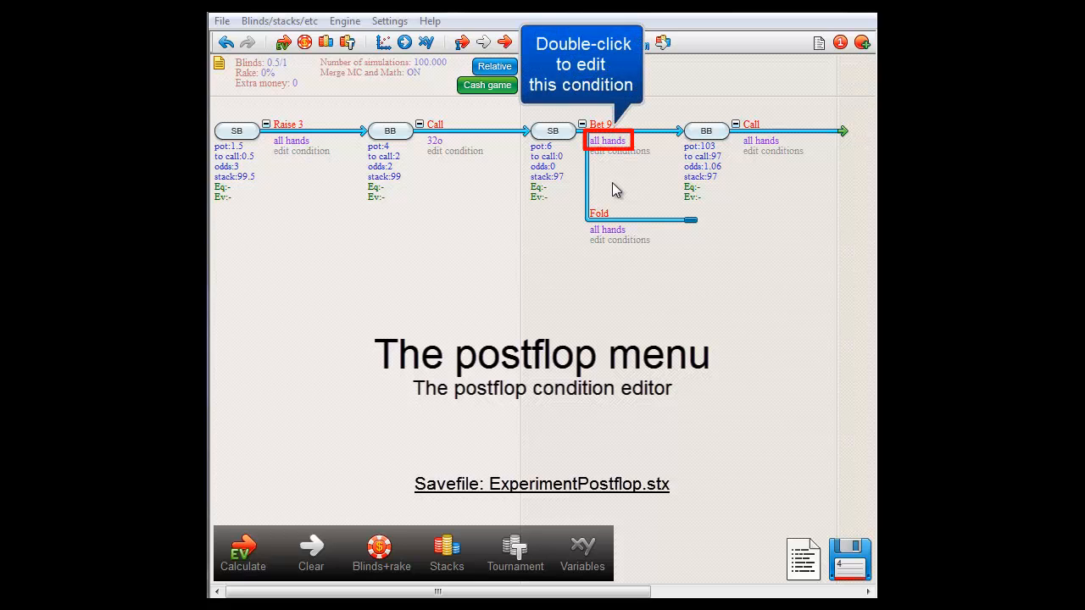
mouse_move(616, 163)
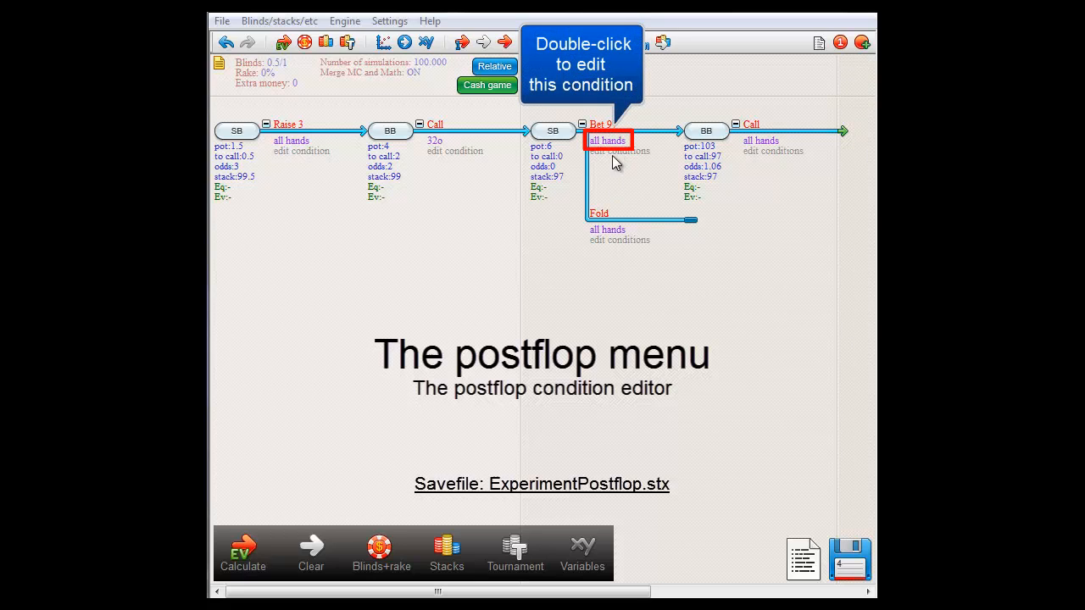
- Open the Postflop condition editor on SB's 'all hands' Bet 97 condition
double_click(608, 140)
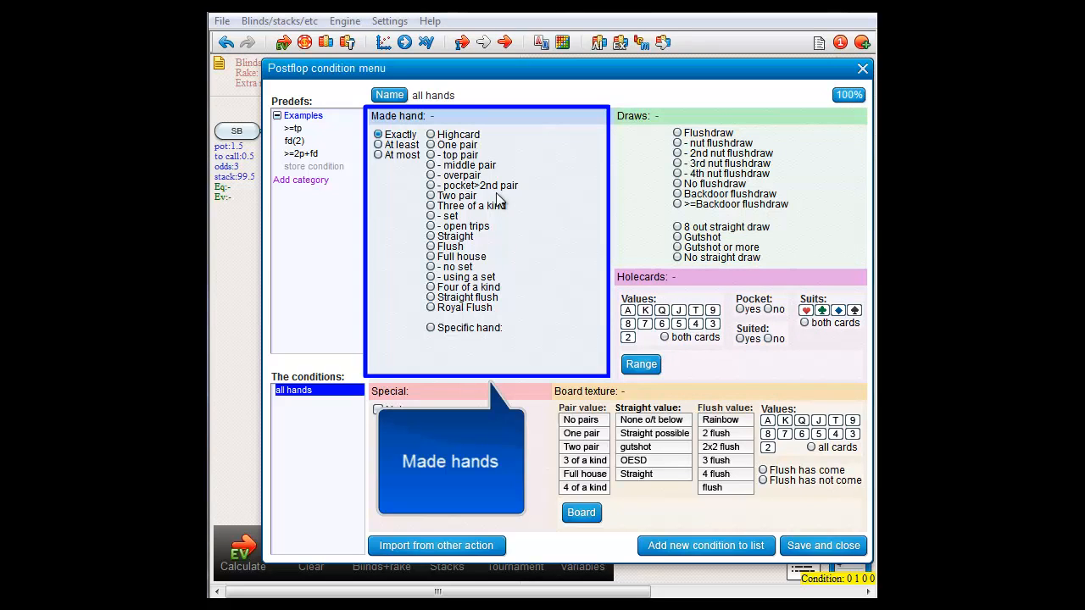
- Set the made hand to two pair, with Top pair as pair 1 and Middle pair as pair 2
click(431, 155)
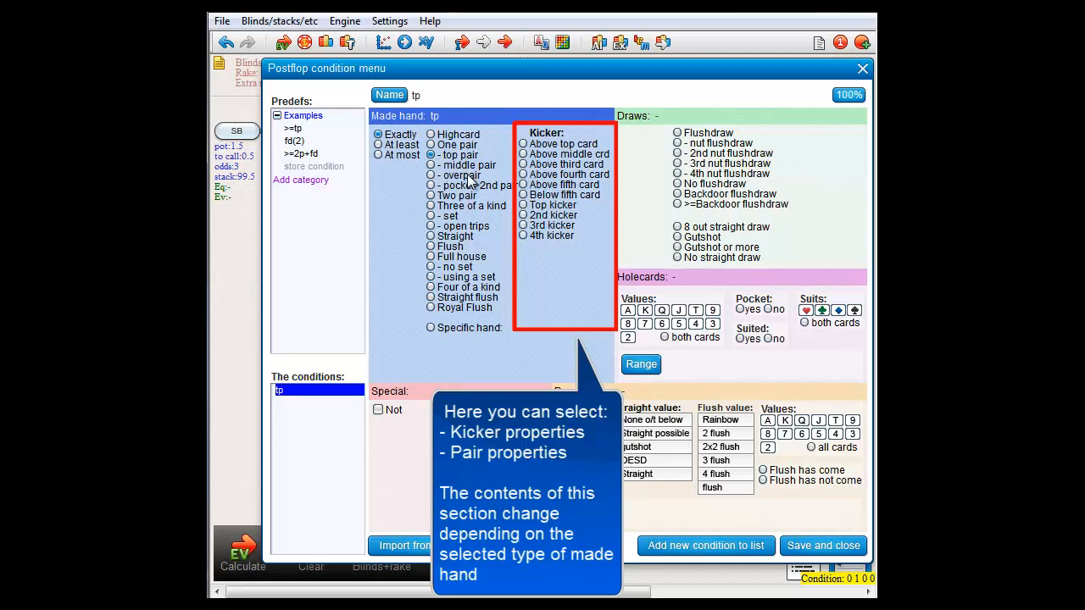
click(433, 195)
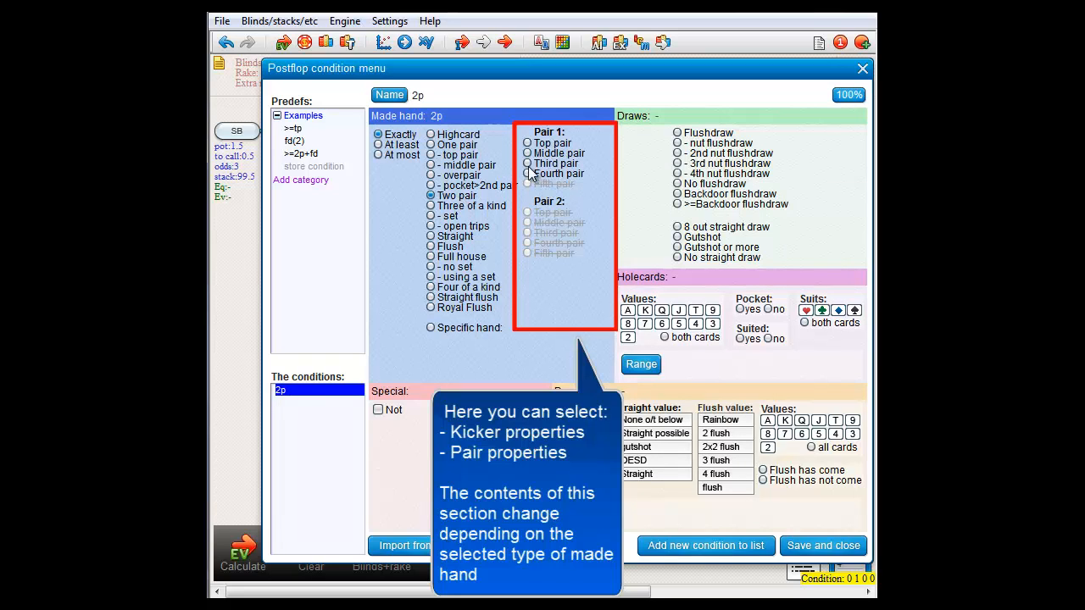
click(527, 143)
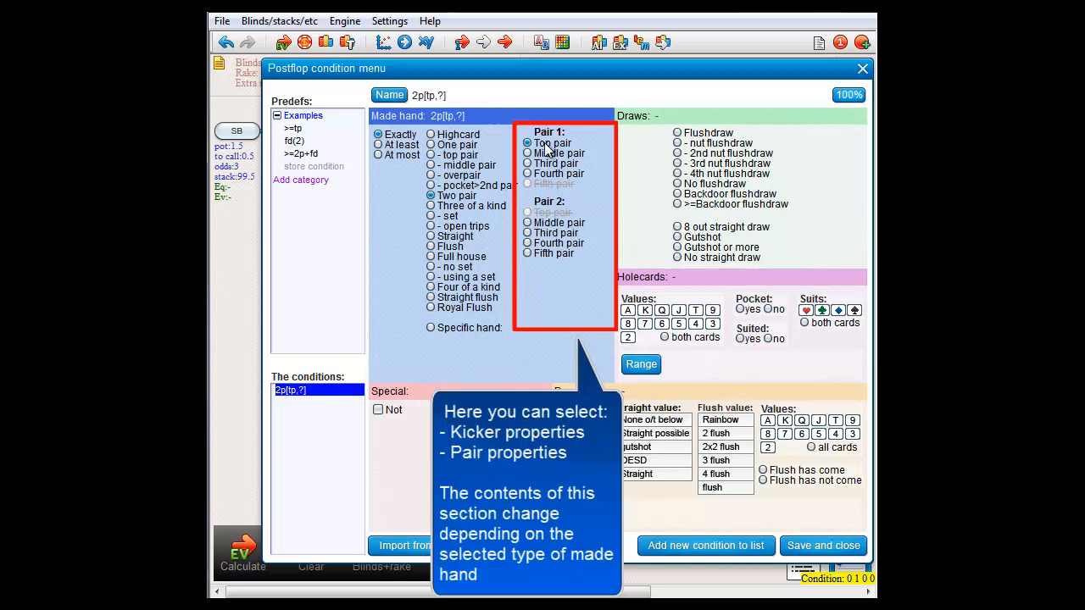
click(527, 222)
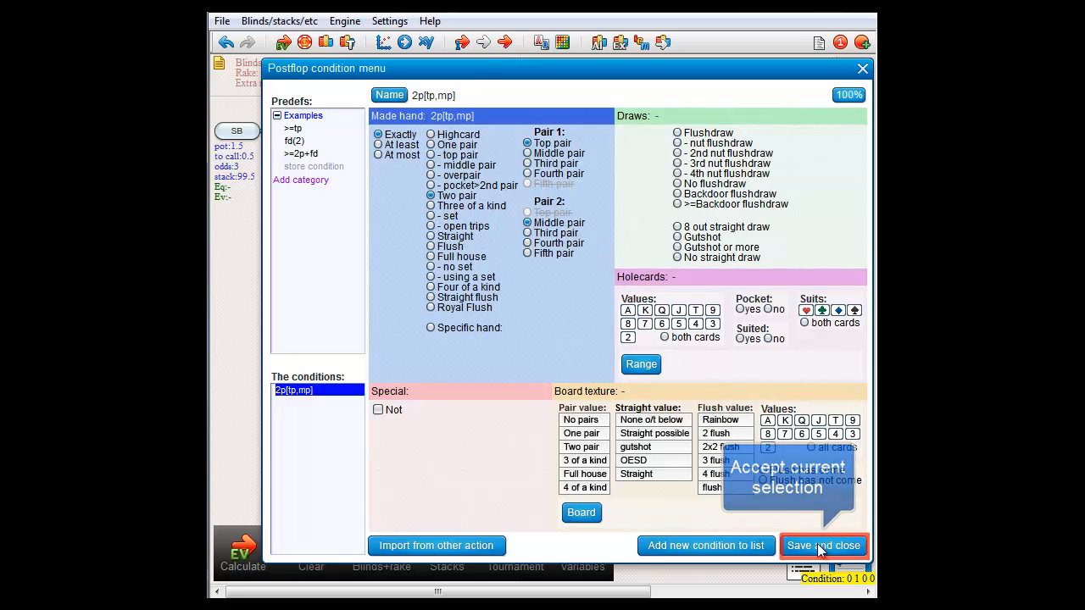
- Save the 2p[tp,mp] condition and run the EV, which shows JTo and JTs as accepted hands
click(823, 545)
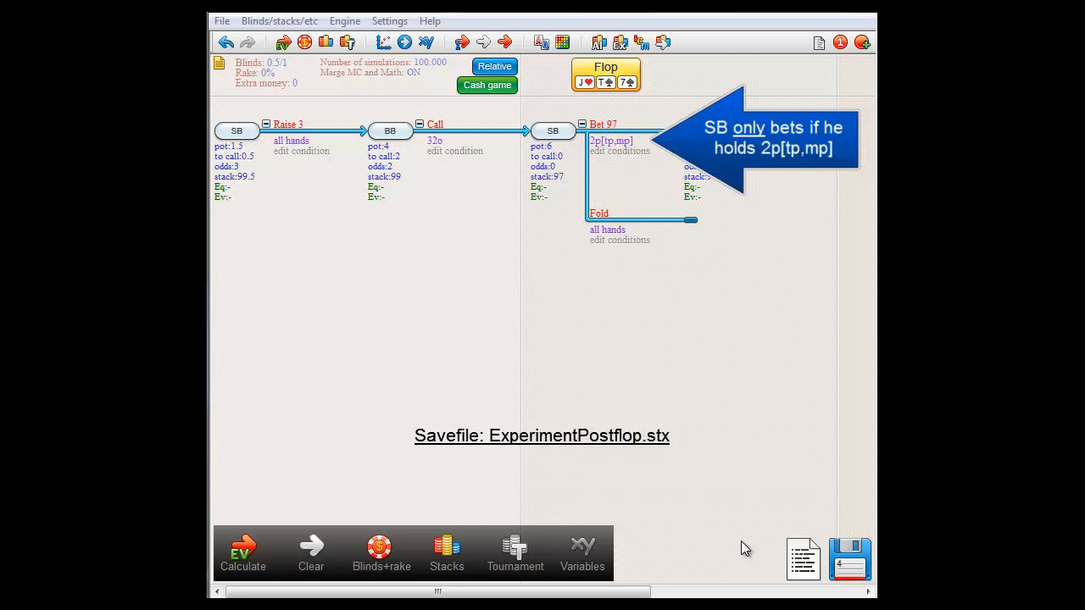
click(244, 551)
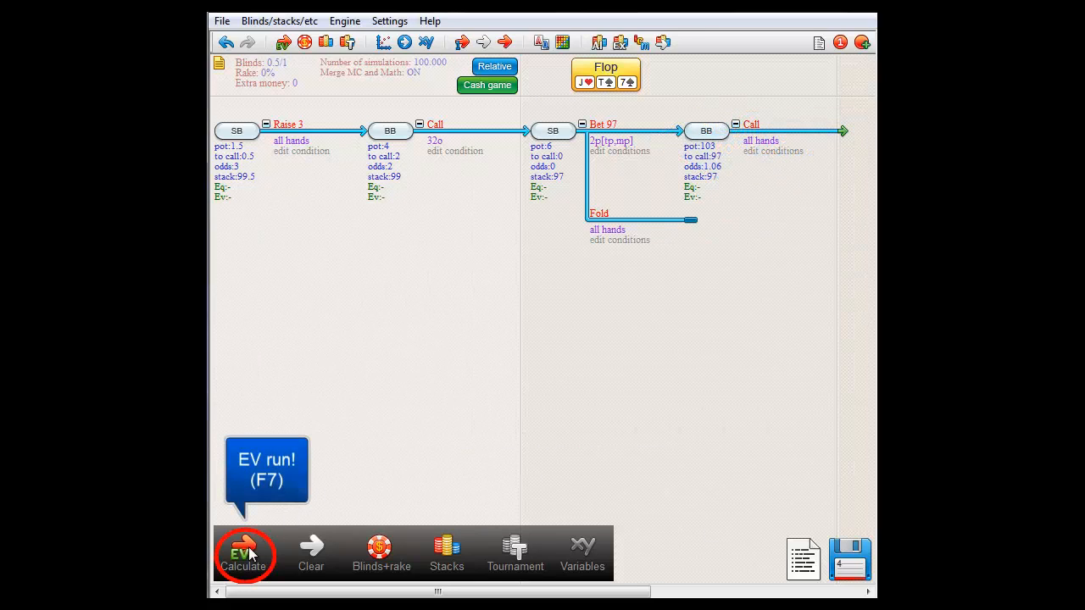
click(244, 555)
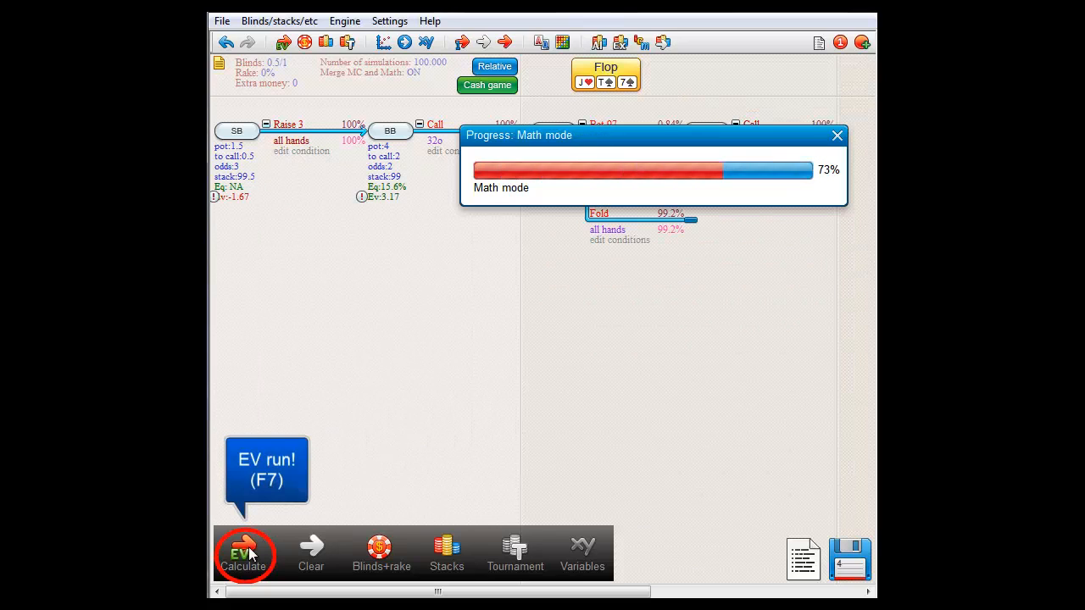
click(243, 552)
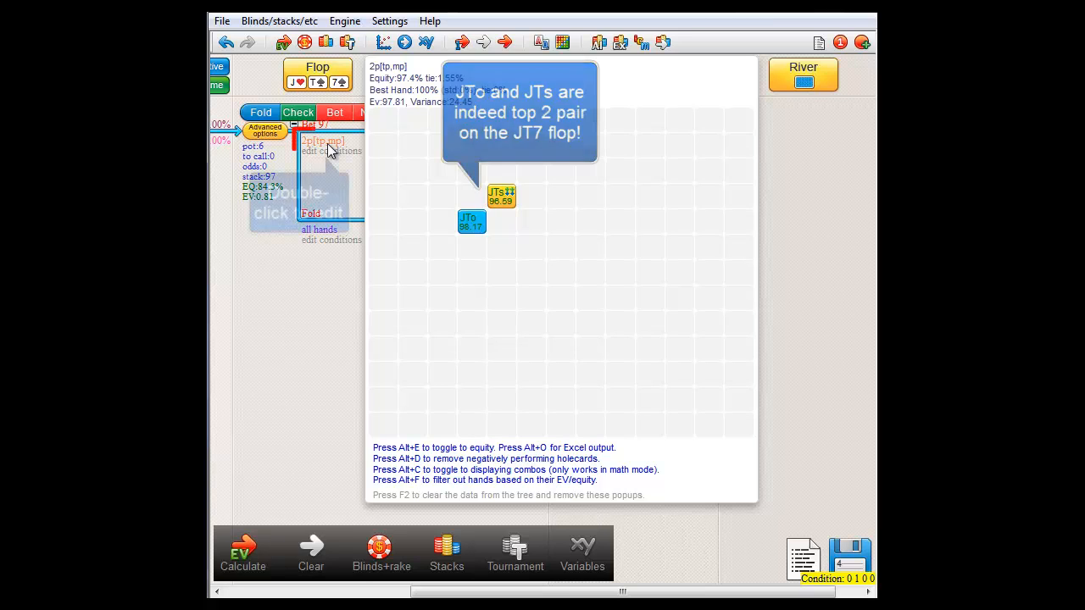
- Change the bet condition to At least two pair, >=2p[tp,mp], and save it
double_click(322, 141)
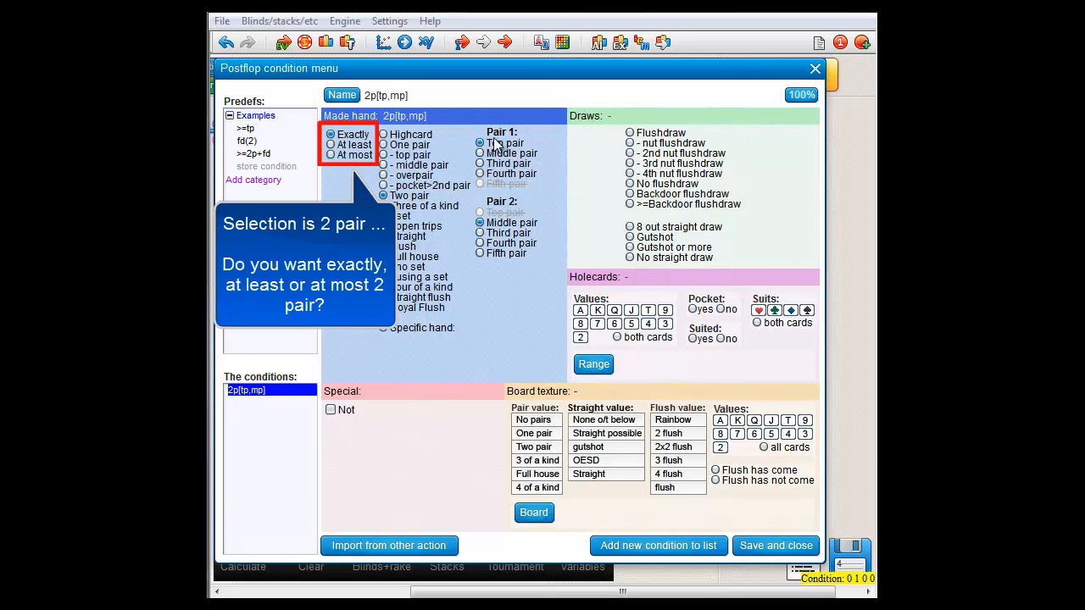
click(485, 142)
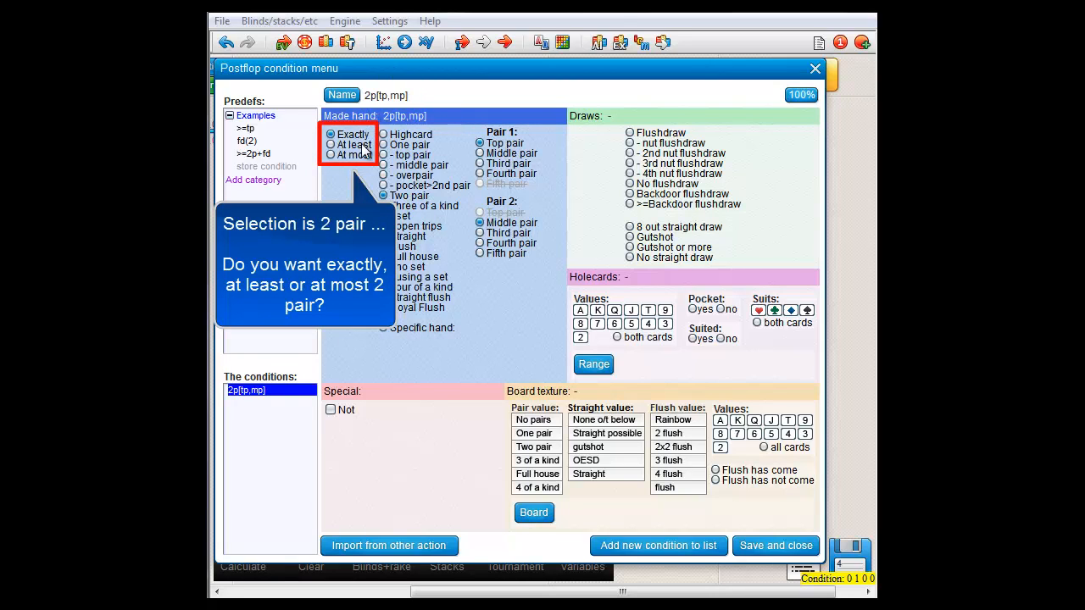
click(774, 545)
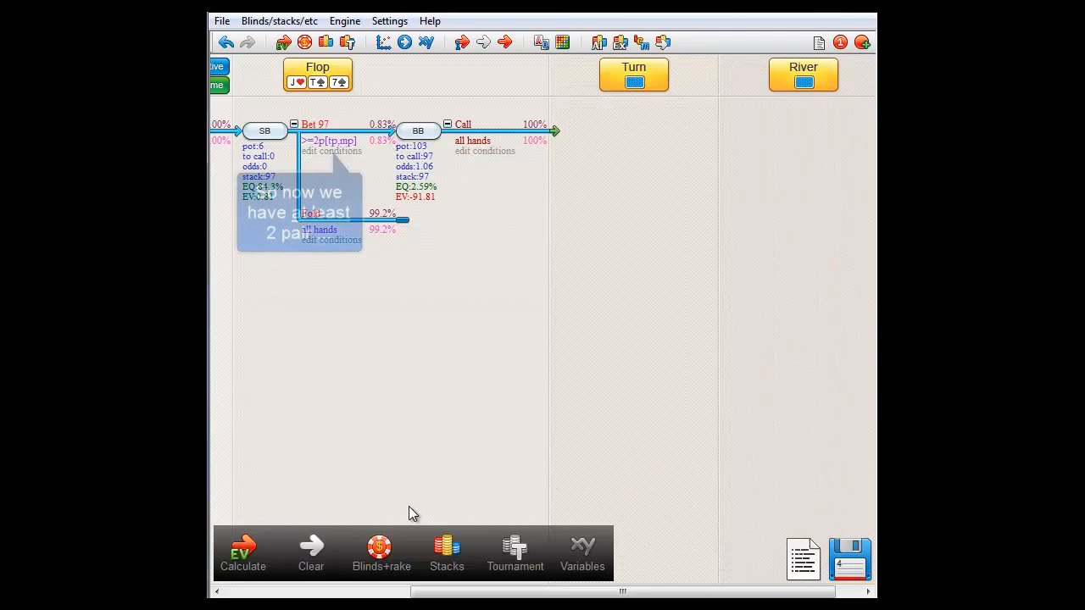
click(243, 551)
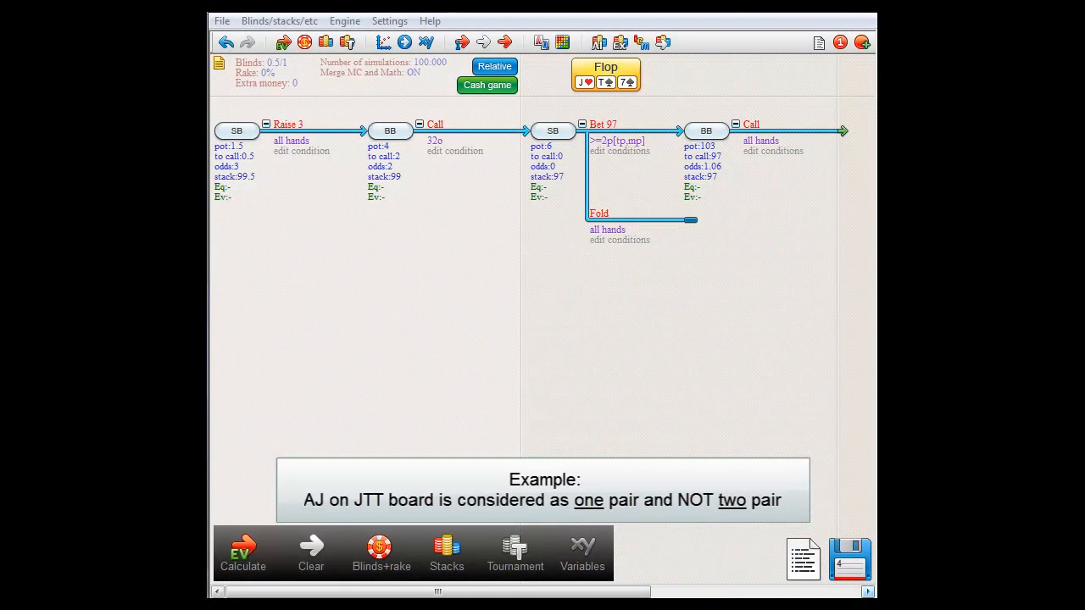
mouse_move(355, 305)
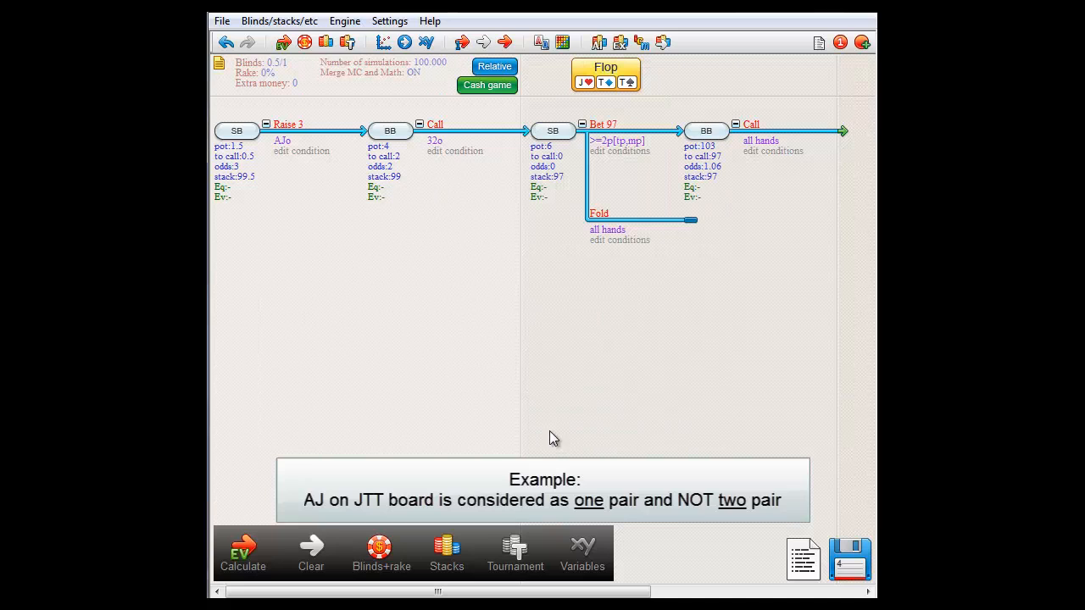
- Run the EV with SB holding AJo on a JTT flop, giving the bet line 0%
click(243, 551)
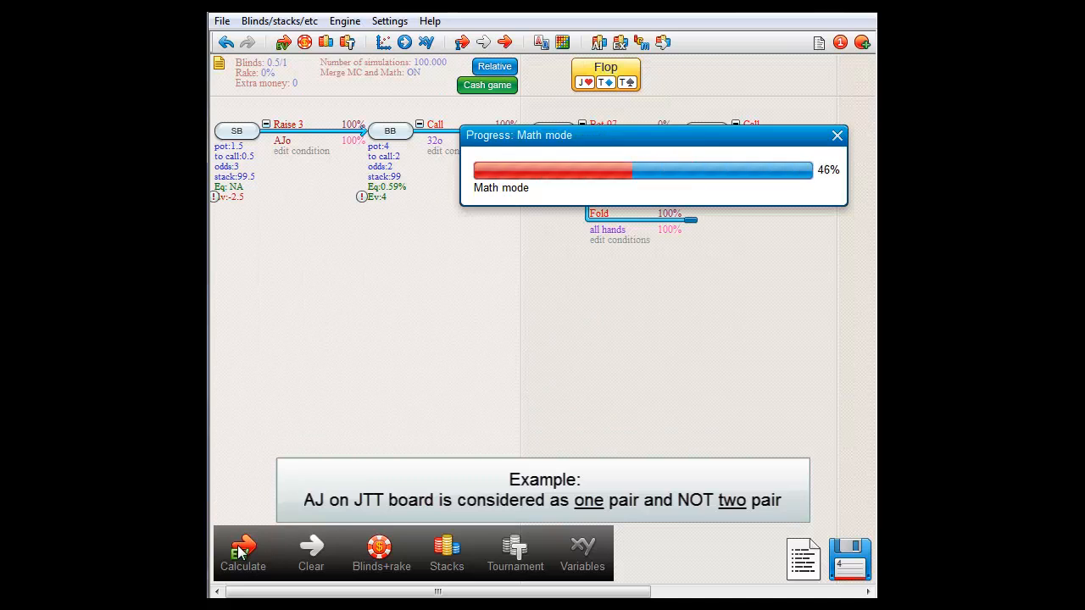
click(242, 551)
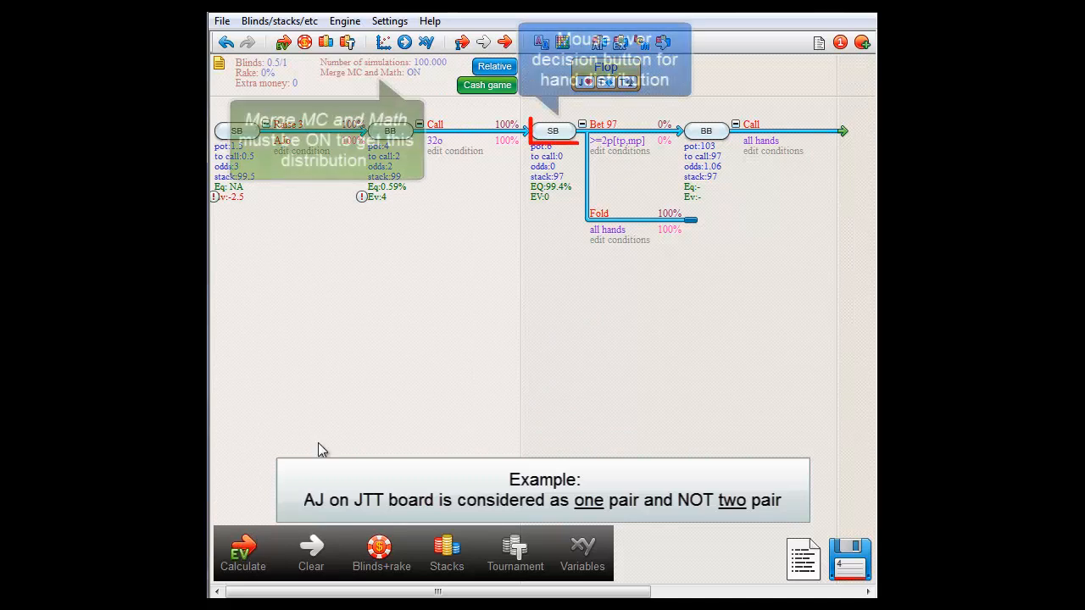
mouse_move(553, 131)
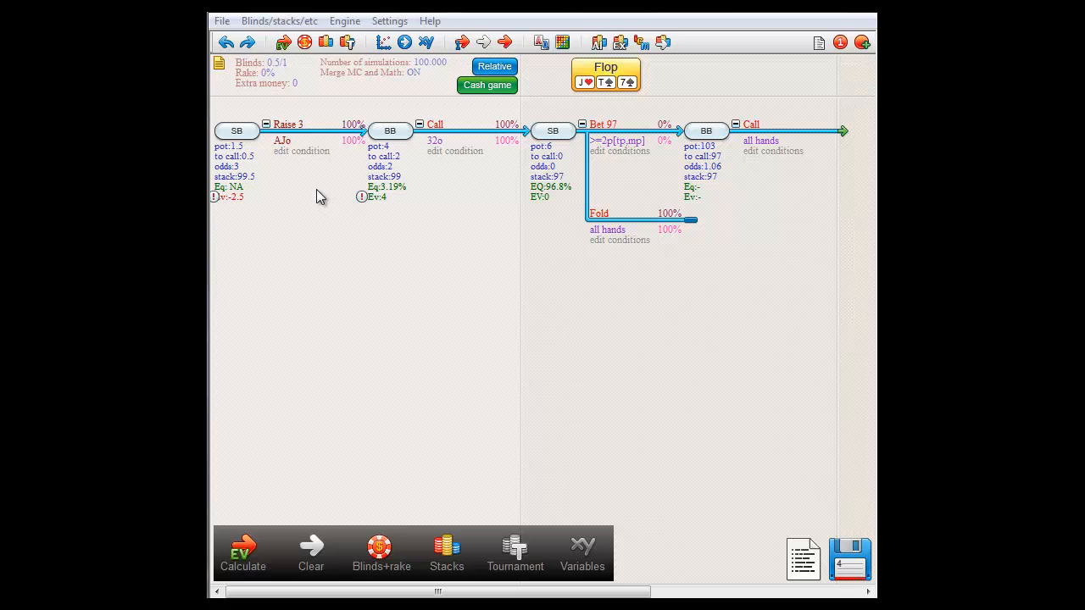
click(227, 42)
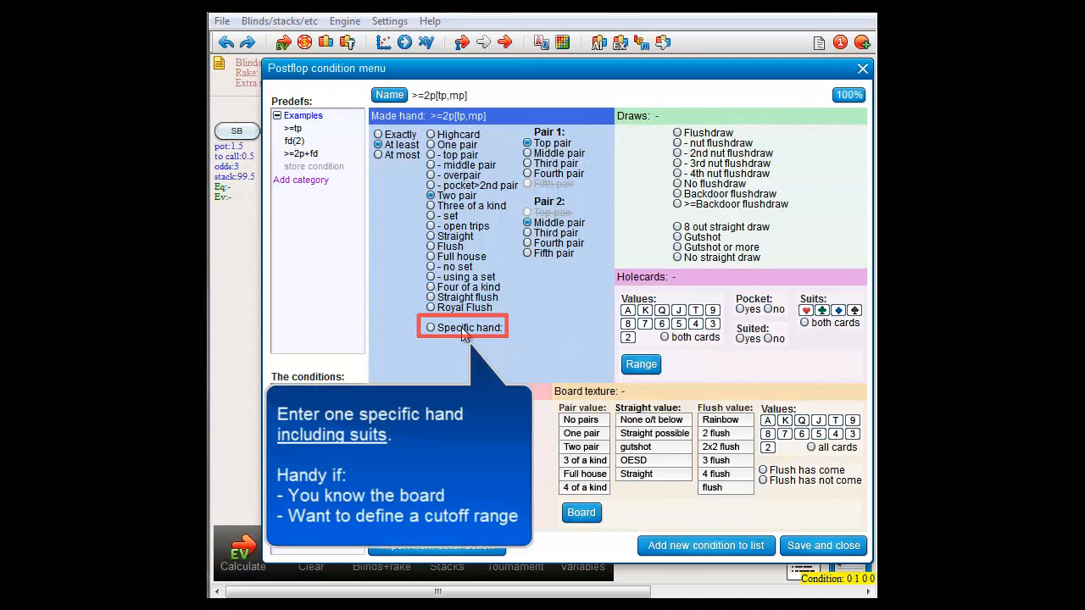
- Set the bet condition to at least the specific hand AcAh
click(430, 327)
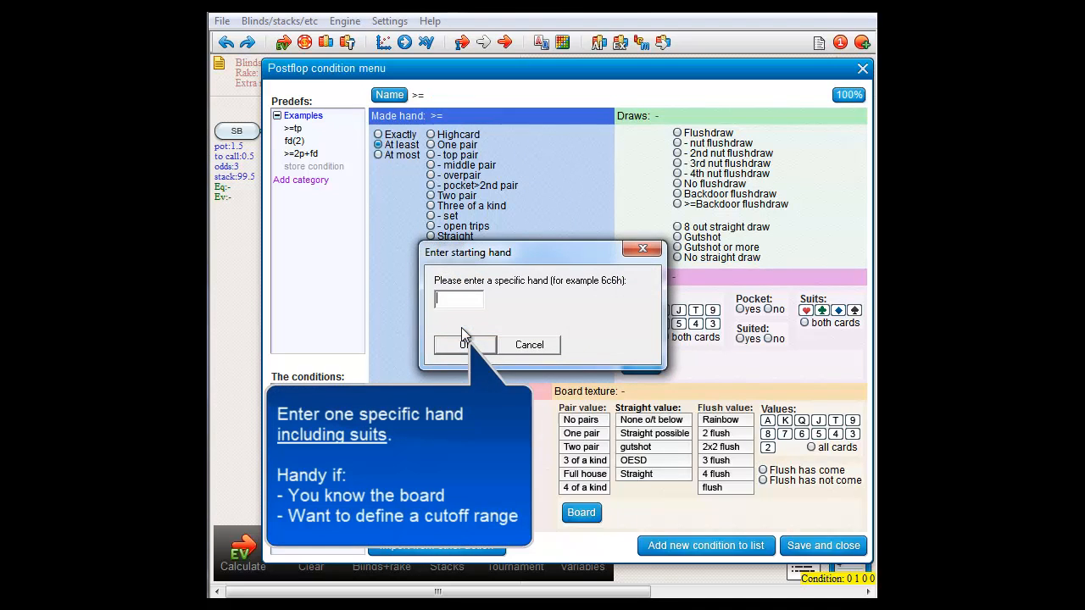
text(AcAh)
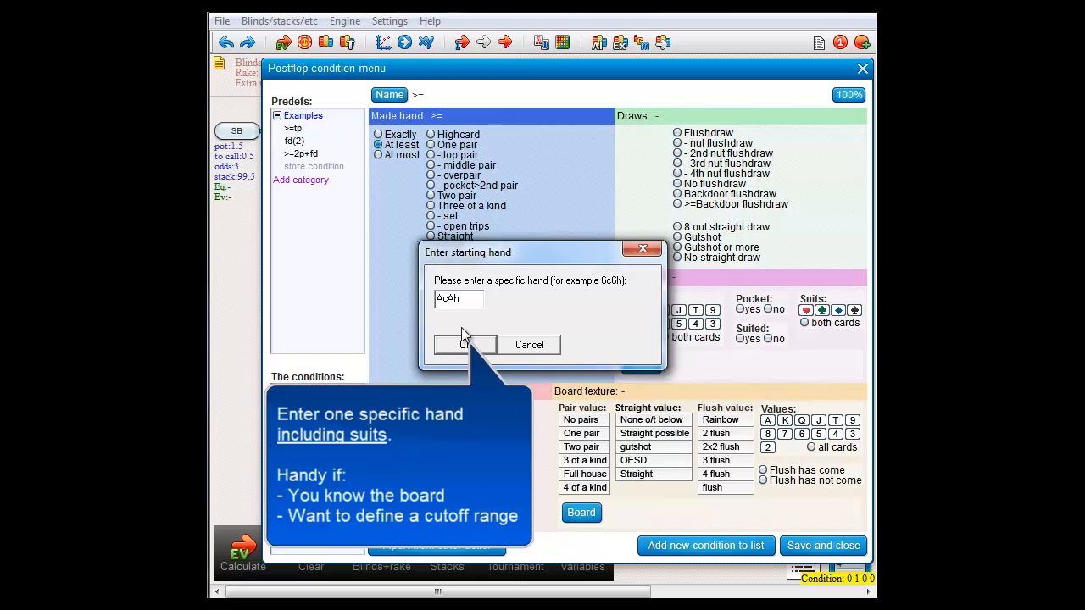
click(465, 345)
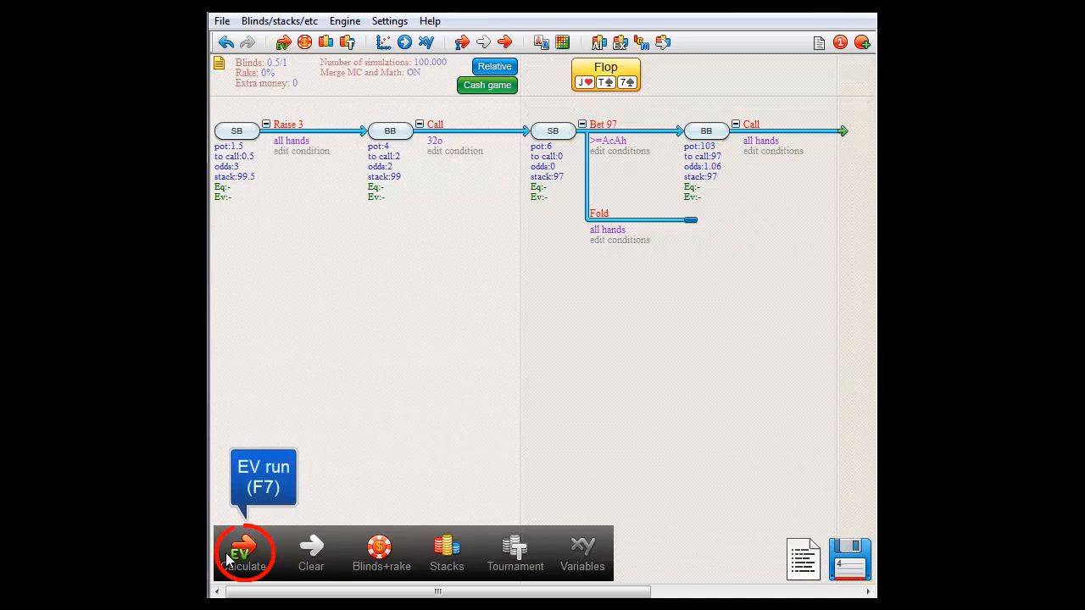
- Run the EV, giving the >=AcAh bet 5.37%, and view its accepted hand grid
click(244, 551)
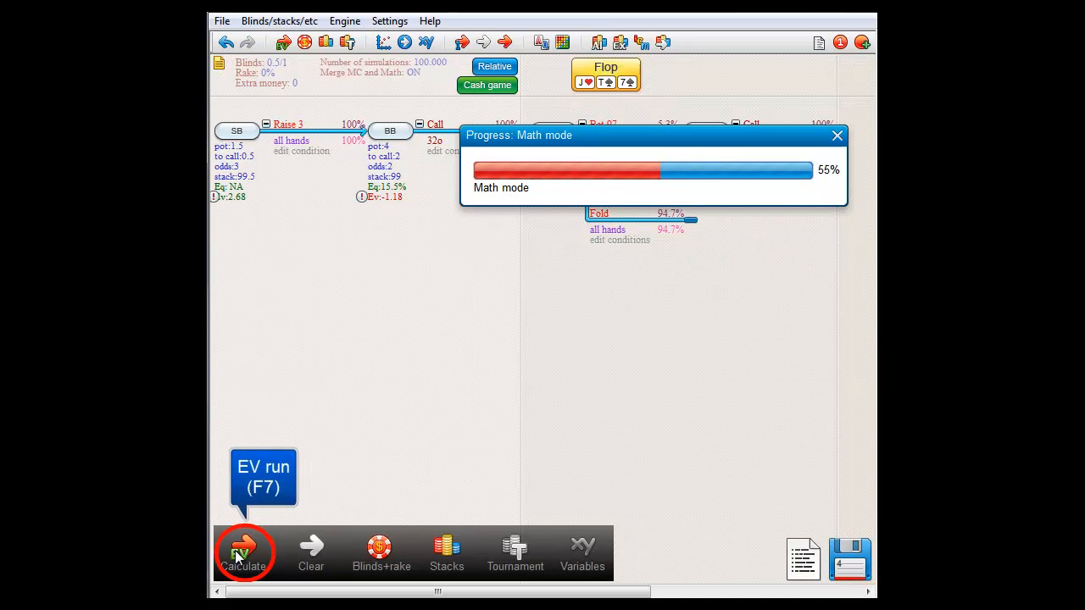
click(243, 551)
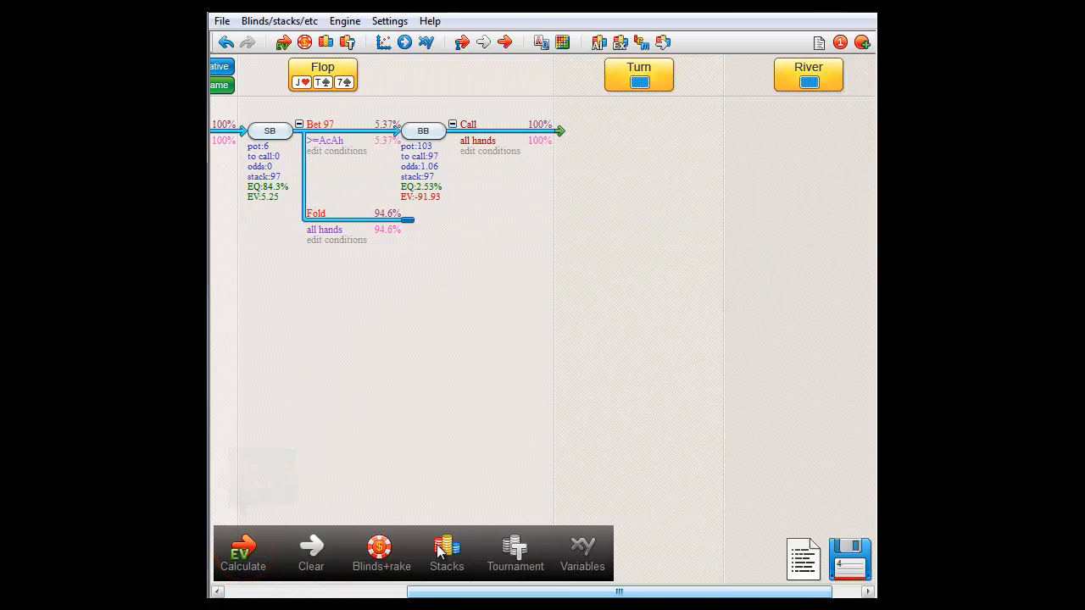
click(327, 141)
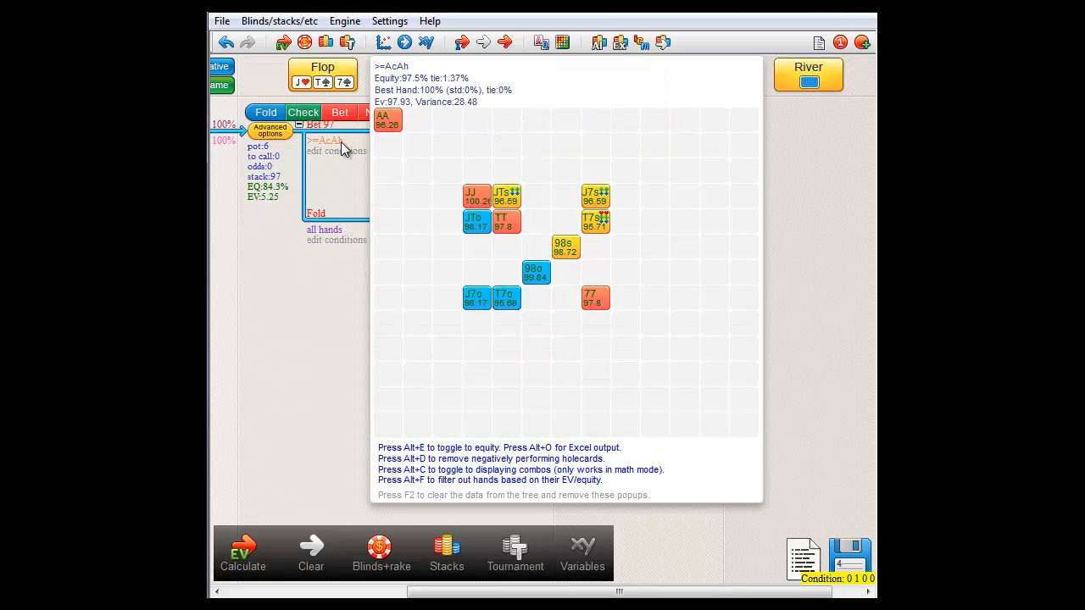
click(336, 151)
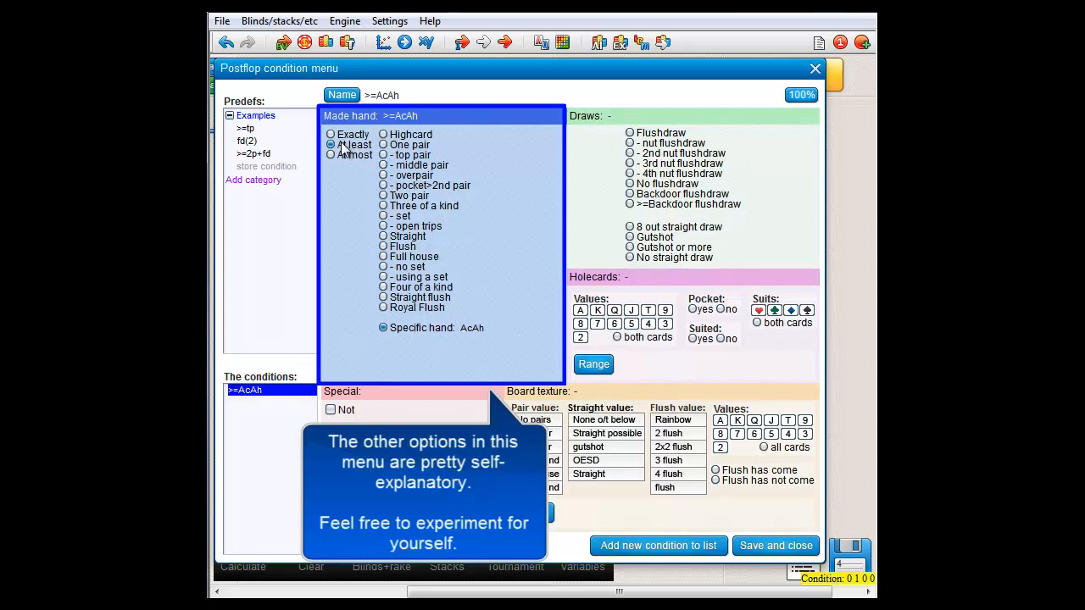
mouse_move(348, 151)
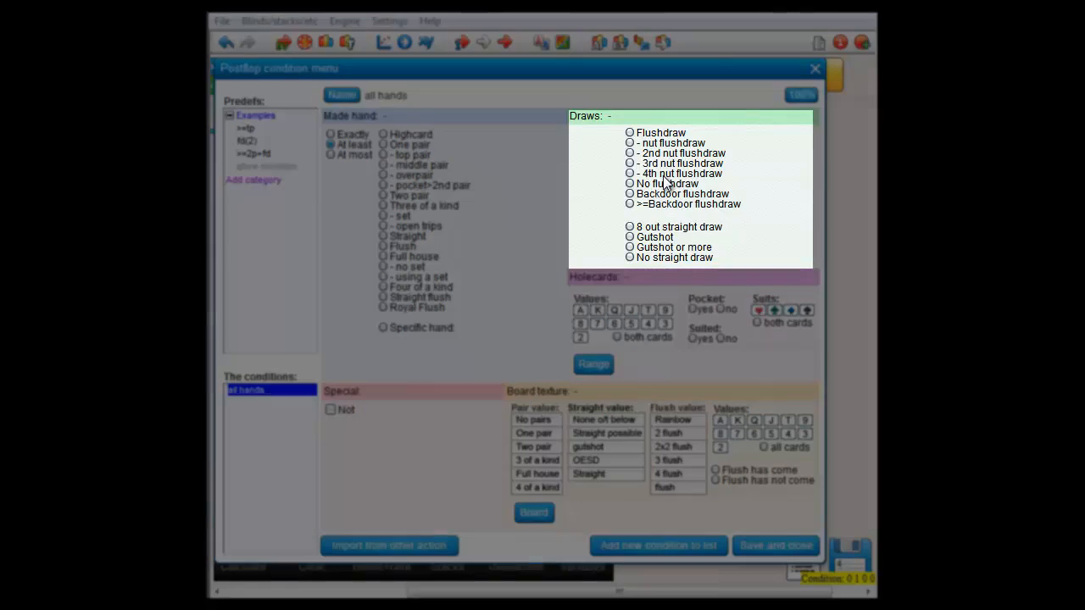
- Require a fourth-nut flush draw (>=fd4(2)) and run the EV, giving the bet 2.99%
click(629, 174)
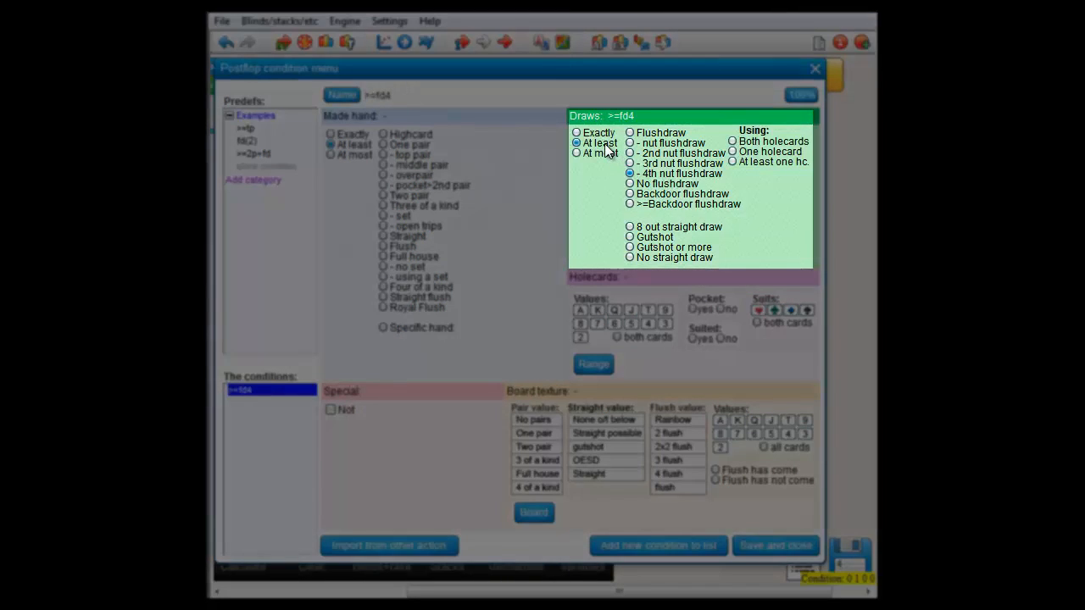
click(732, 140)
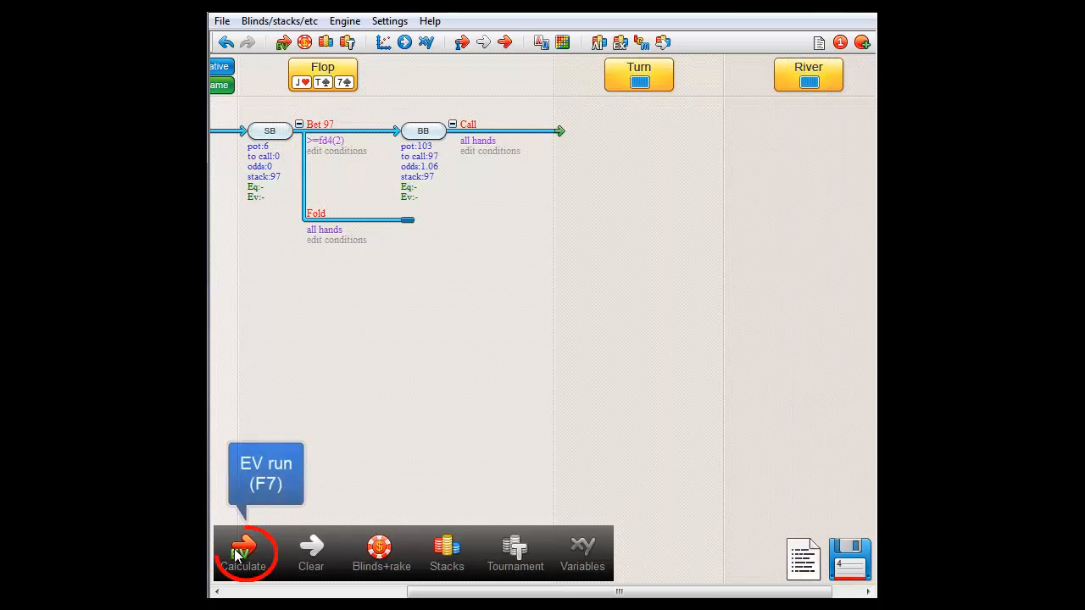
click(246, 551)
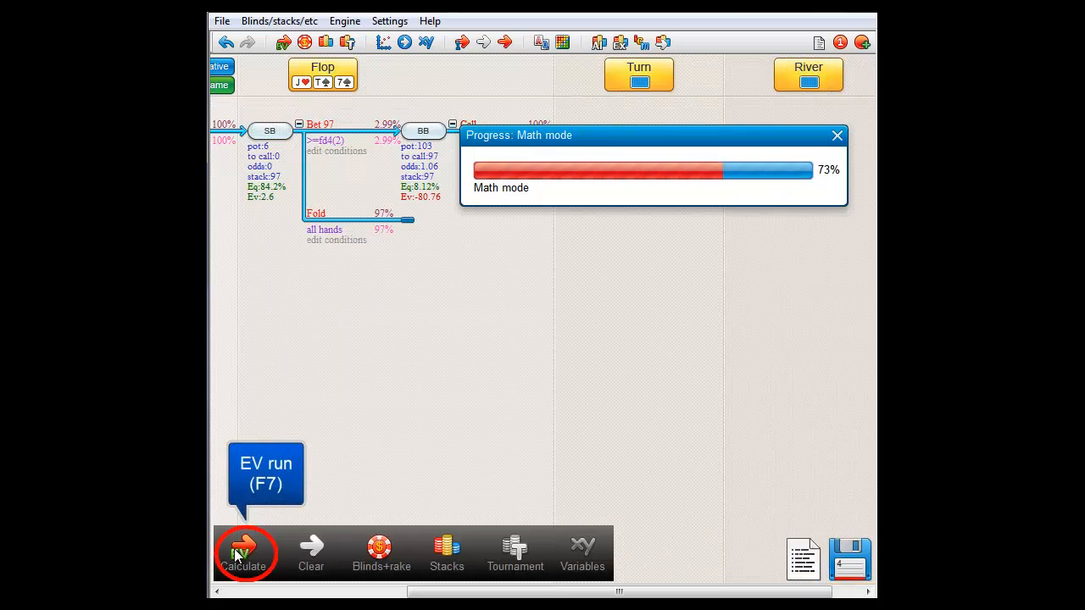
click(244, 548)
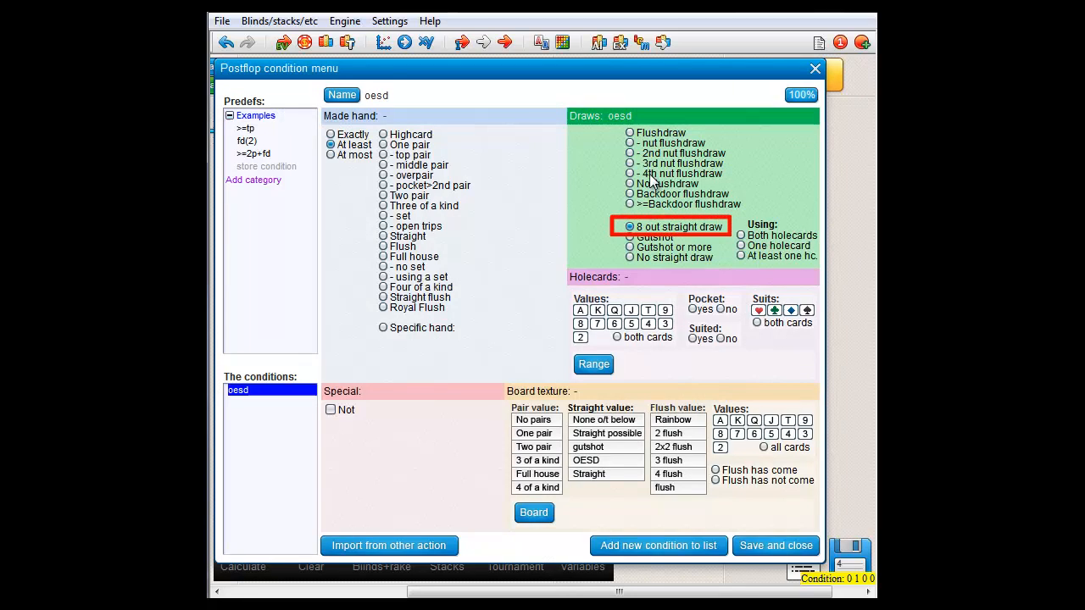
- Save the oesd condition and run the EV, giving the bet 4.44%
click(244, 551)
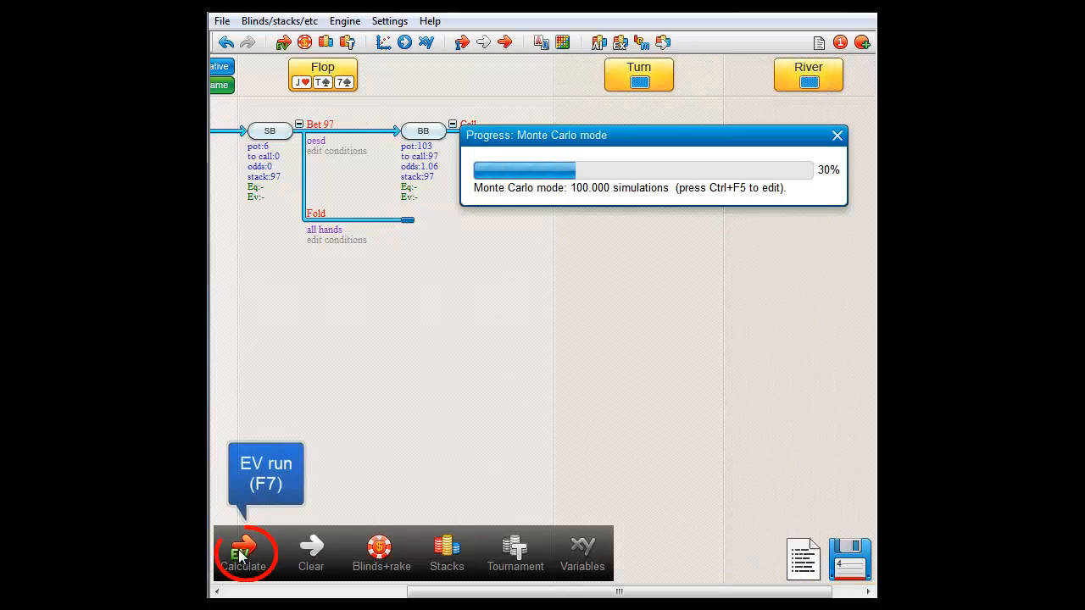
click(244, 551)
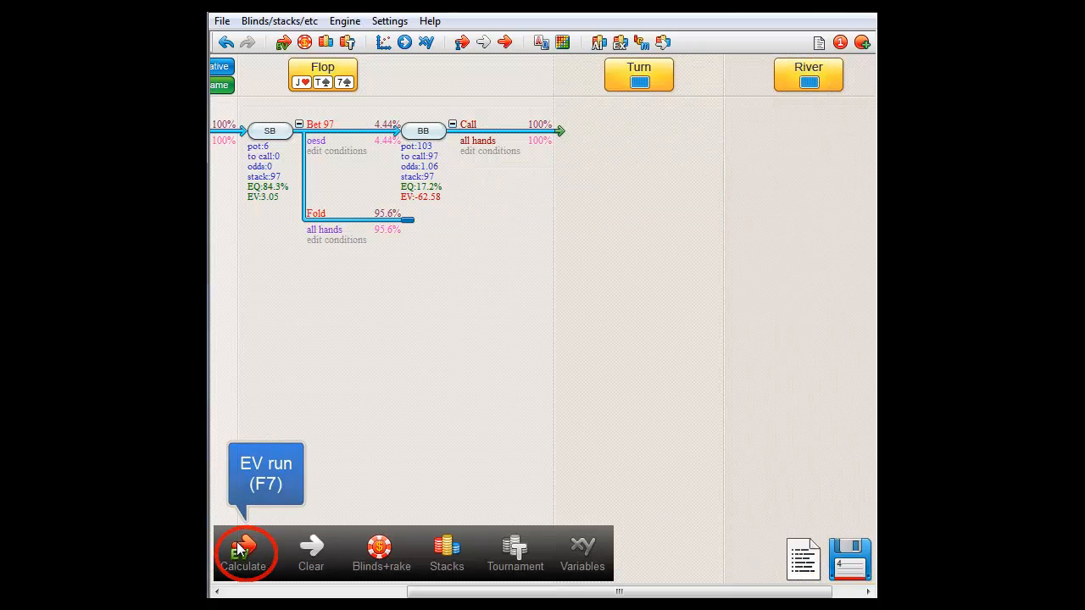
click(244, 546)
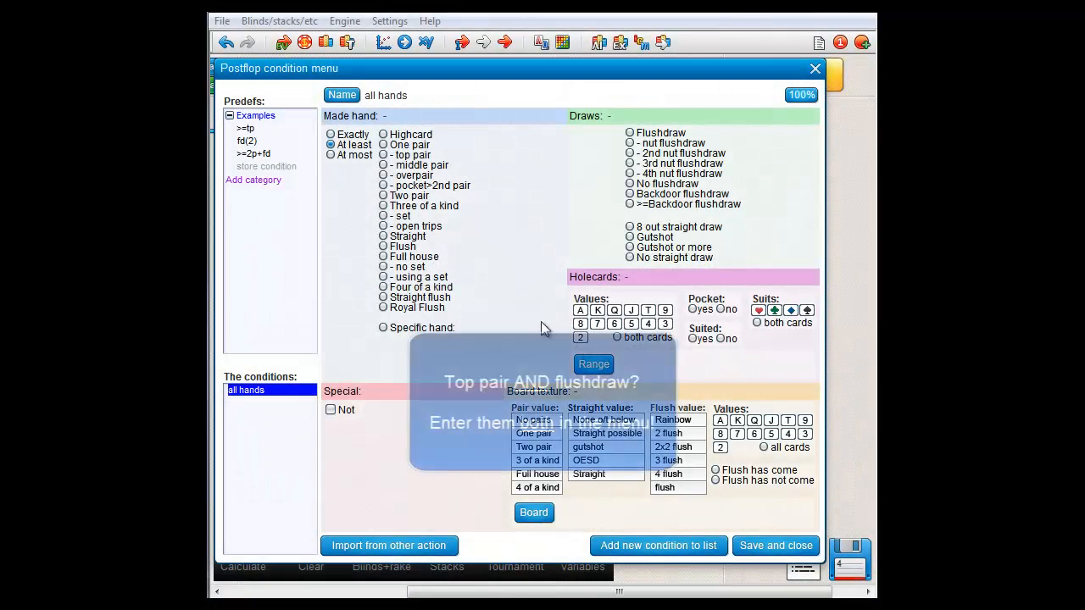
- Combine exactly top pair with a flush draw as tp+fd(2), giving the bet 0.88%
click(246, 128)
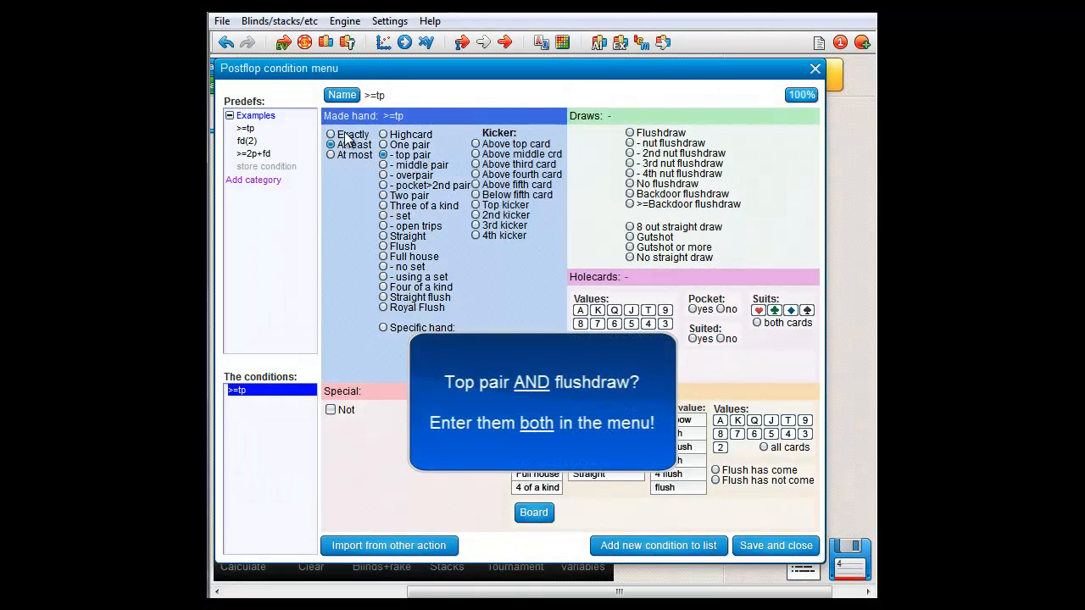
click(330, 134)
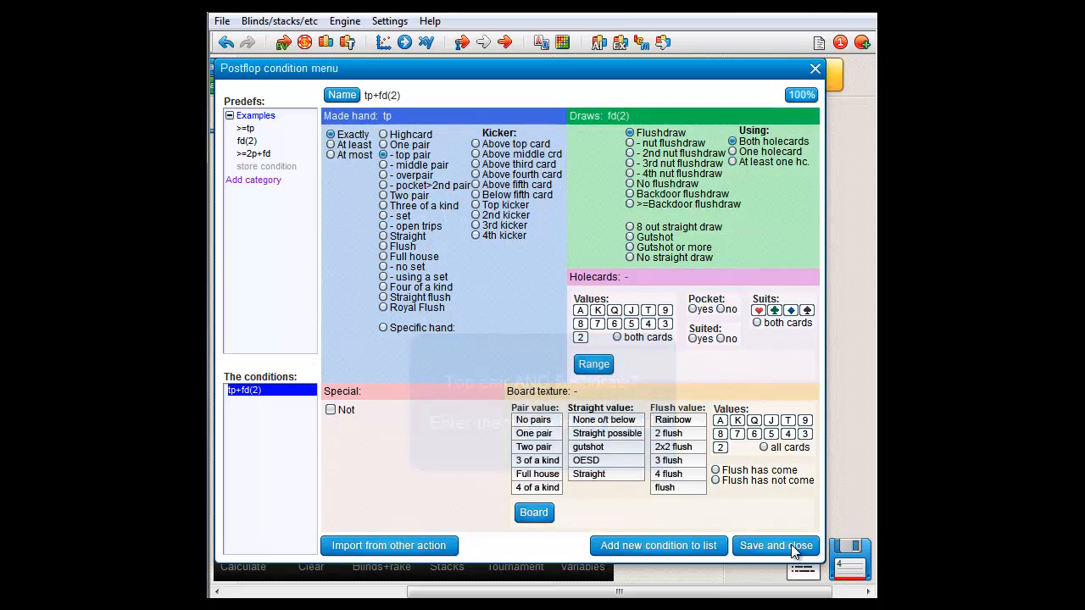
click(775, 545)
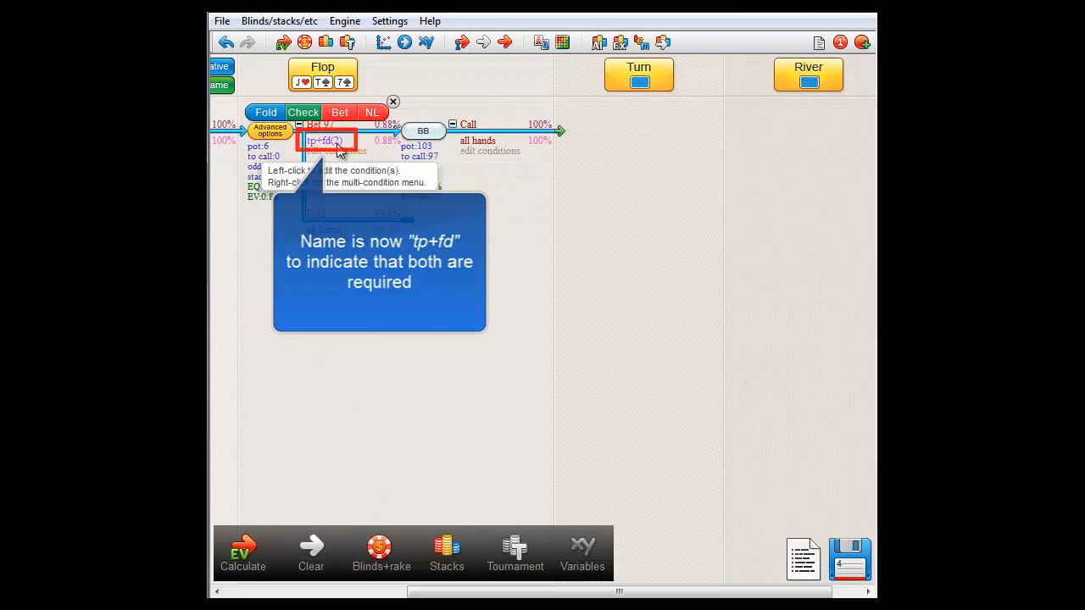
click(326, 140)
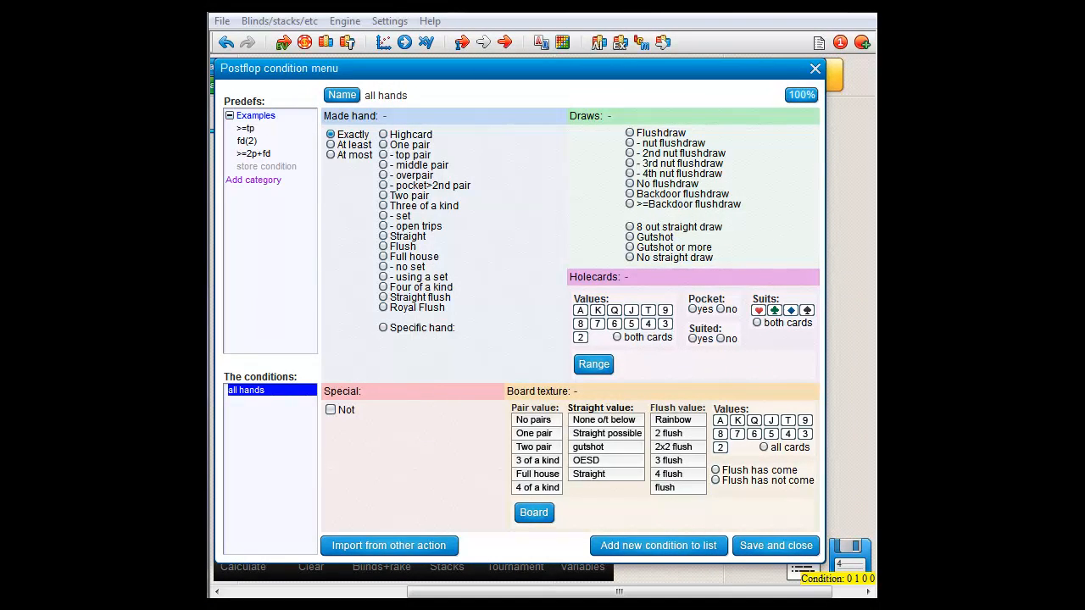
mouse_move(447, 330)
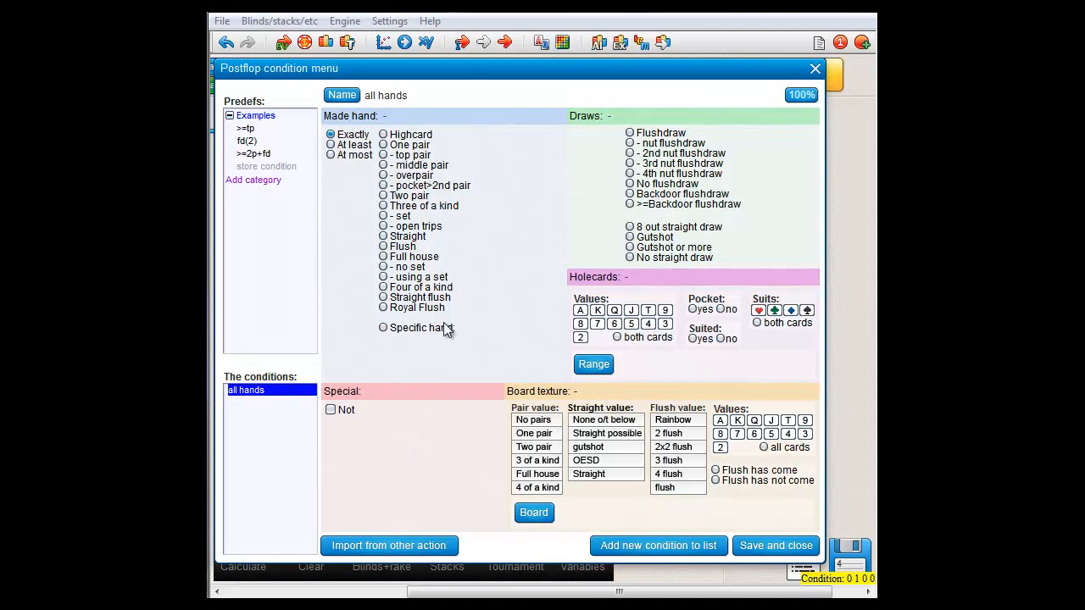
- Build a list of three bet conditions (tp, fd, oesd) and save it
click(383, 155)
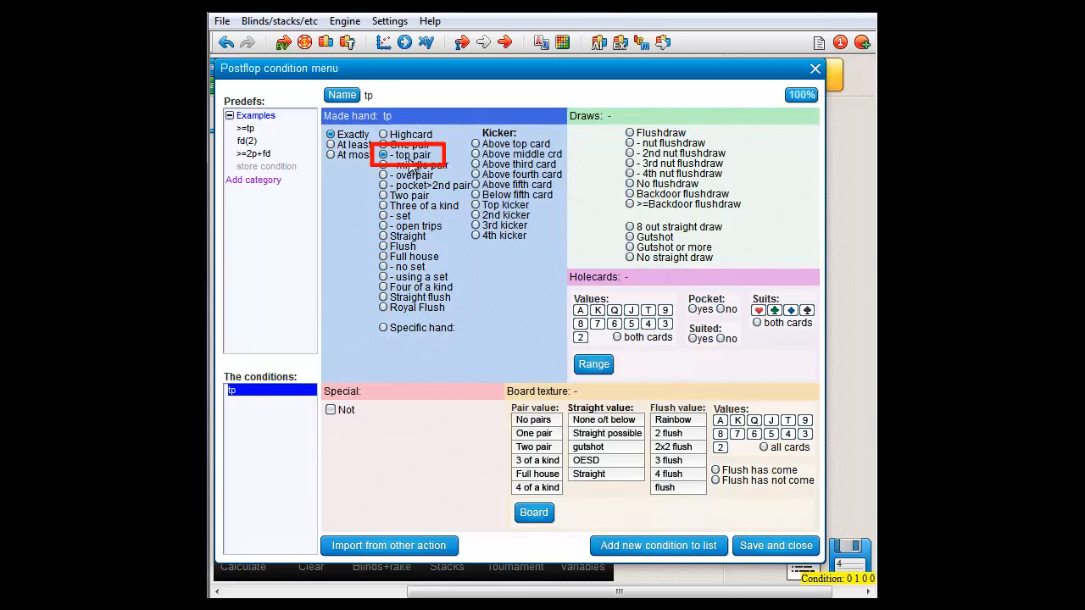
mouse_move(659, 545)
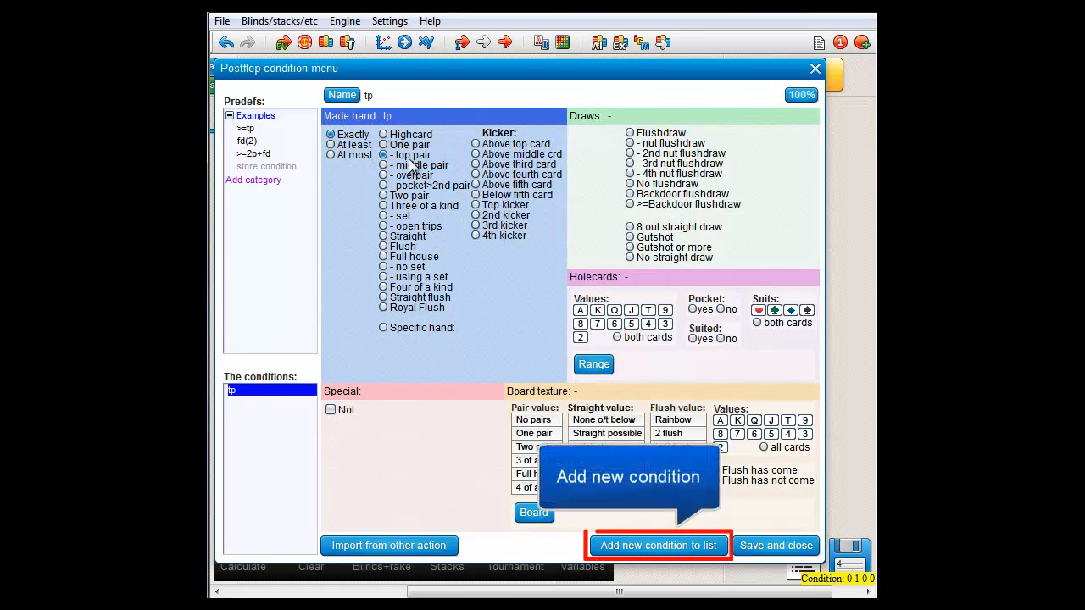
click(659, 545)
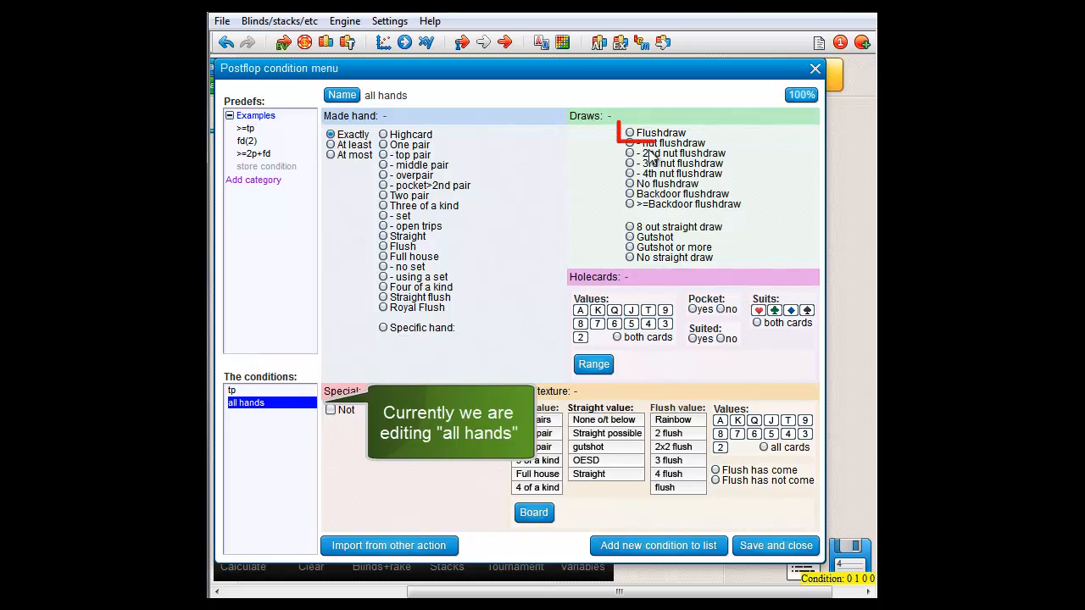
click(628, 133)
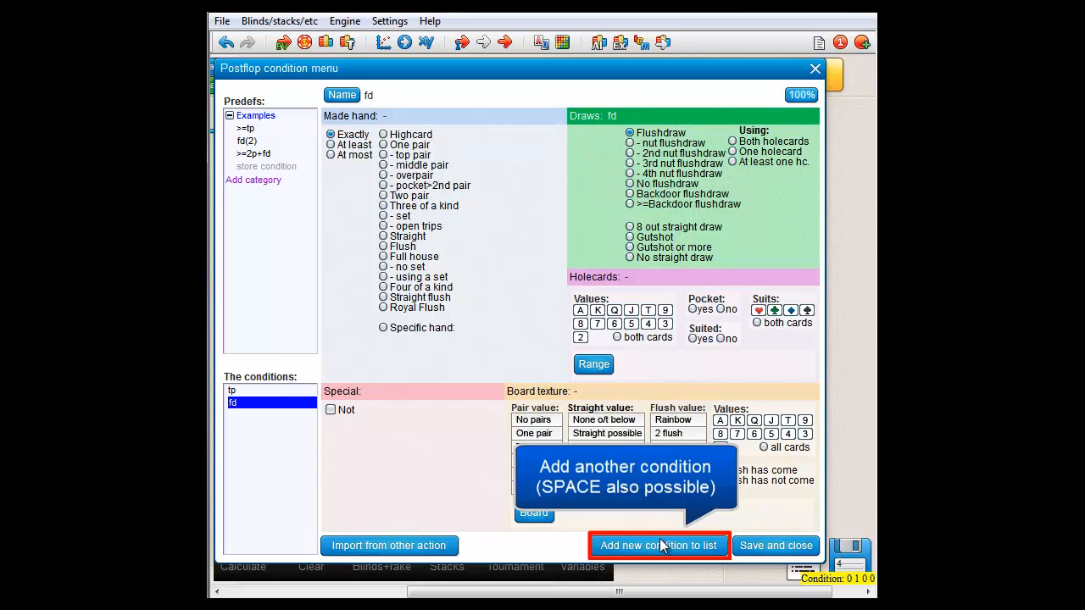
click(659, 545)
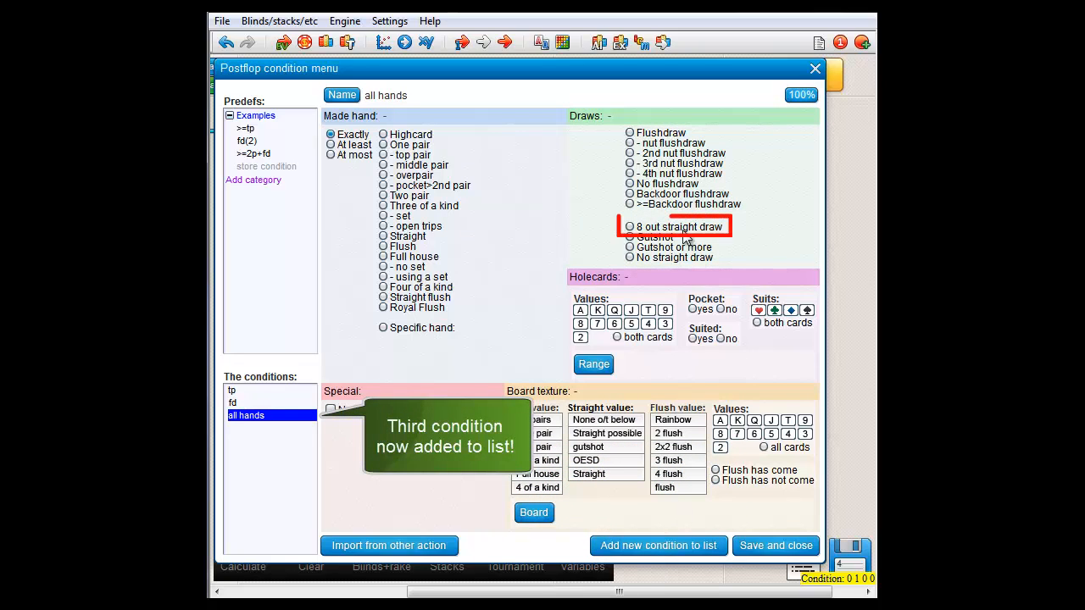
click(628, 226)
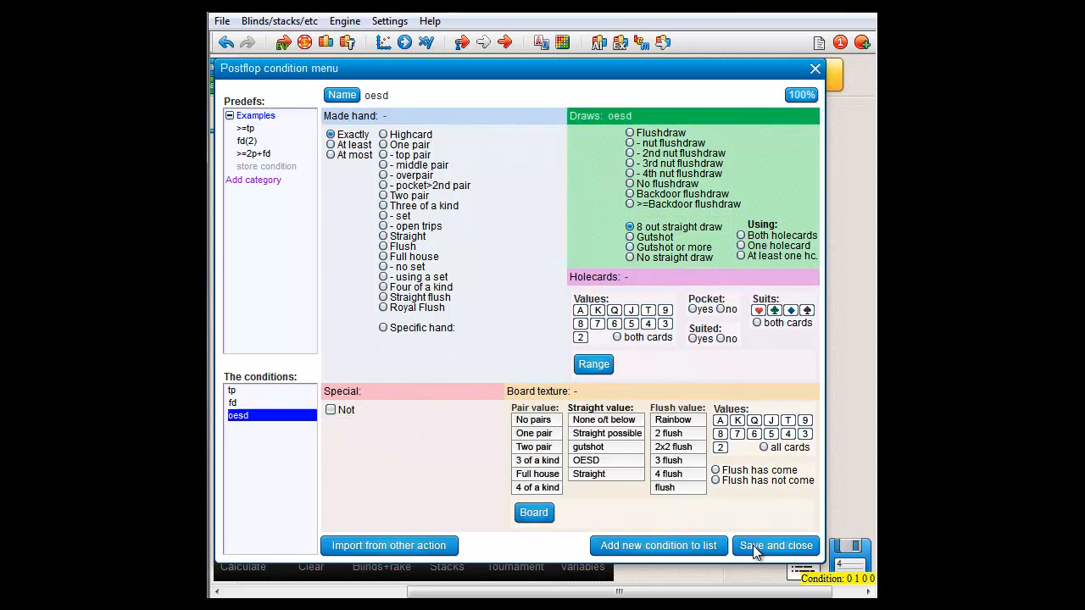
click(774, 545)
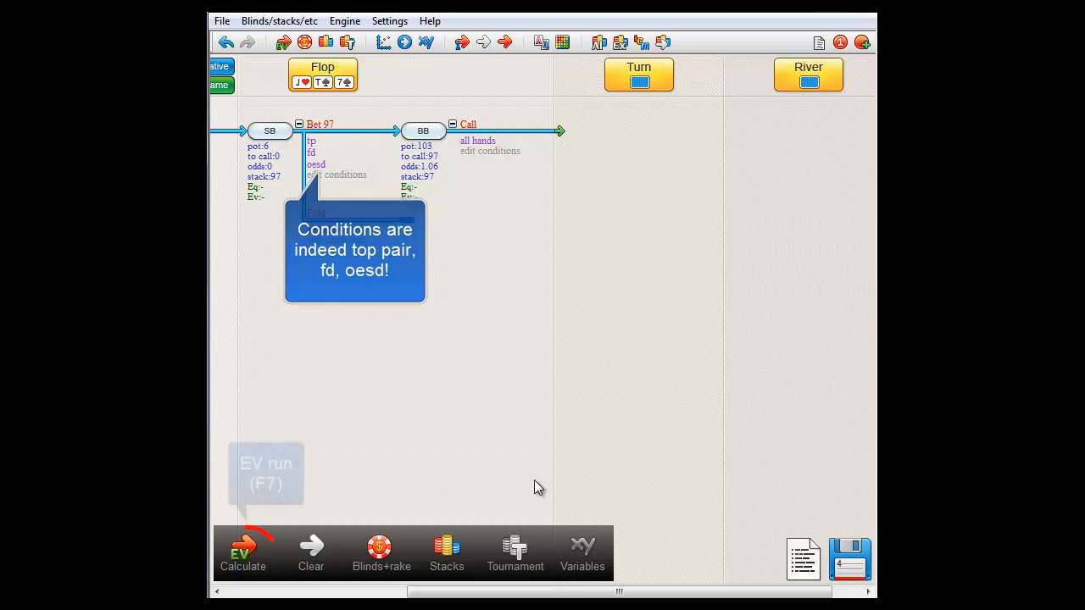
- Run the EV: 18.6% overall (tp 10.6%, fd 3.76%, oesd 4.23%); view fd's hand grid
click(244, 551)
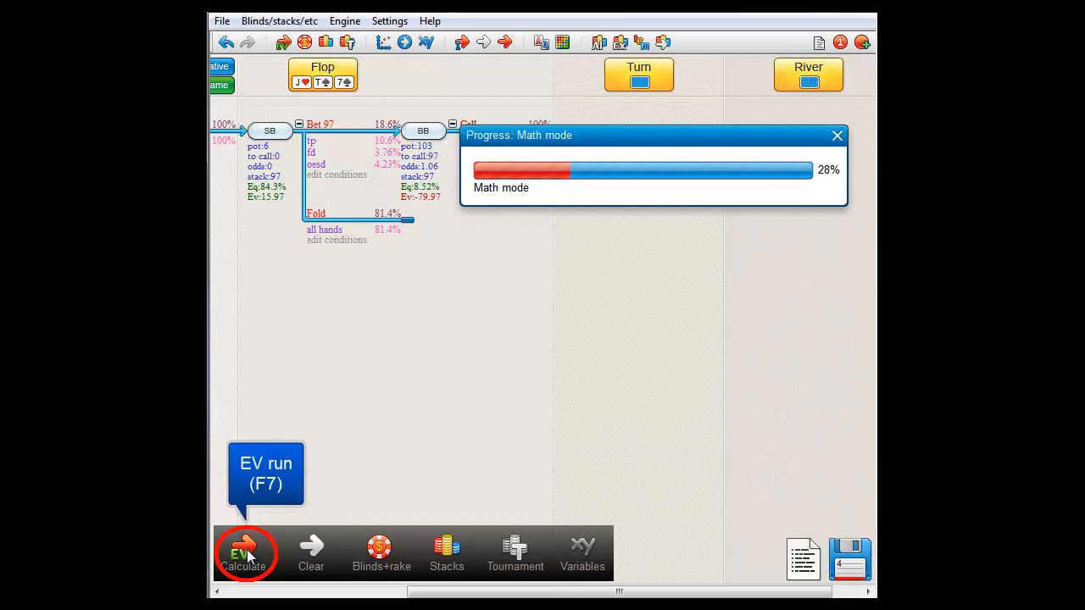
click(245, 551)
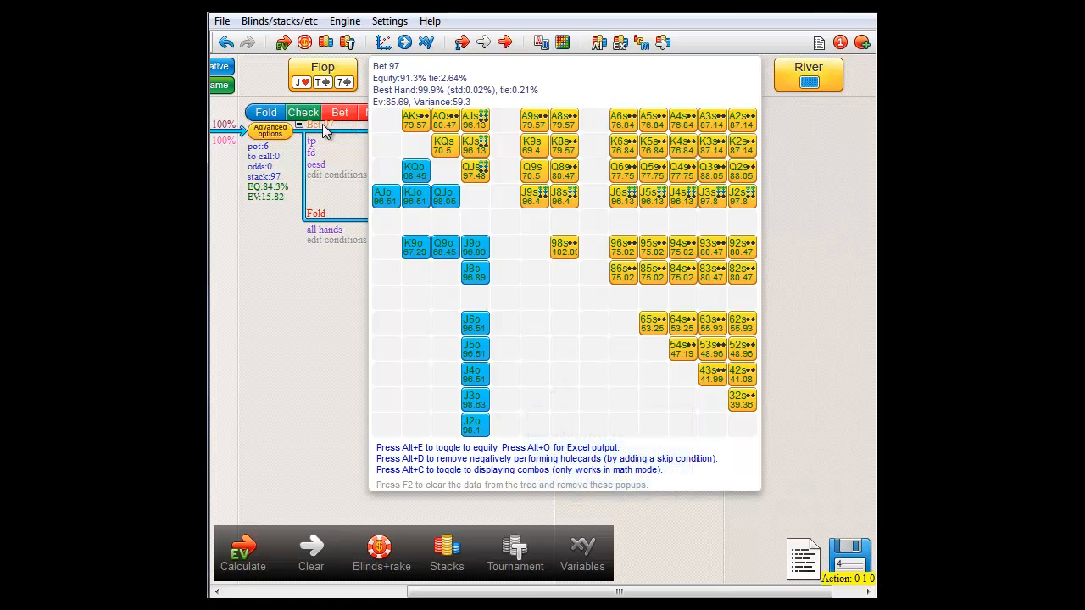
click(311, 141)
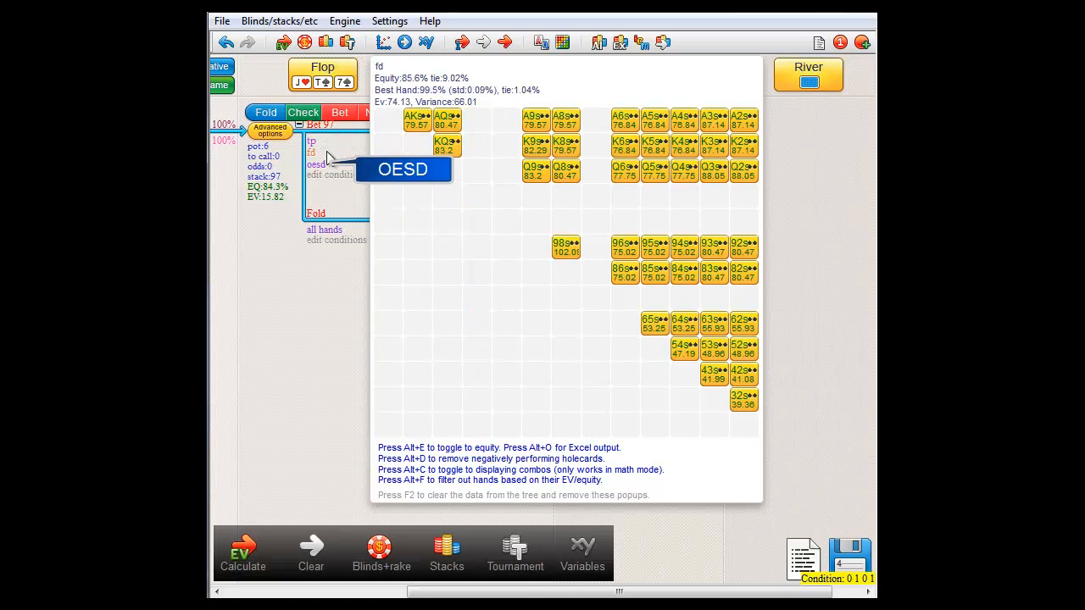
click(315, 163)
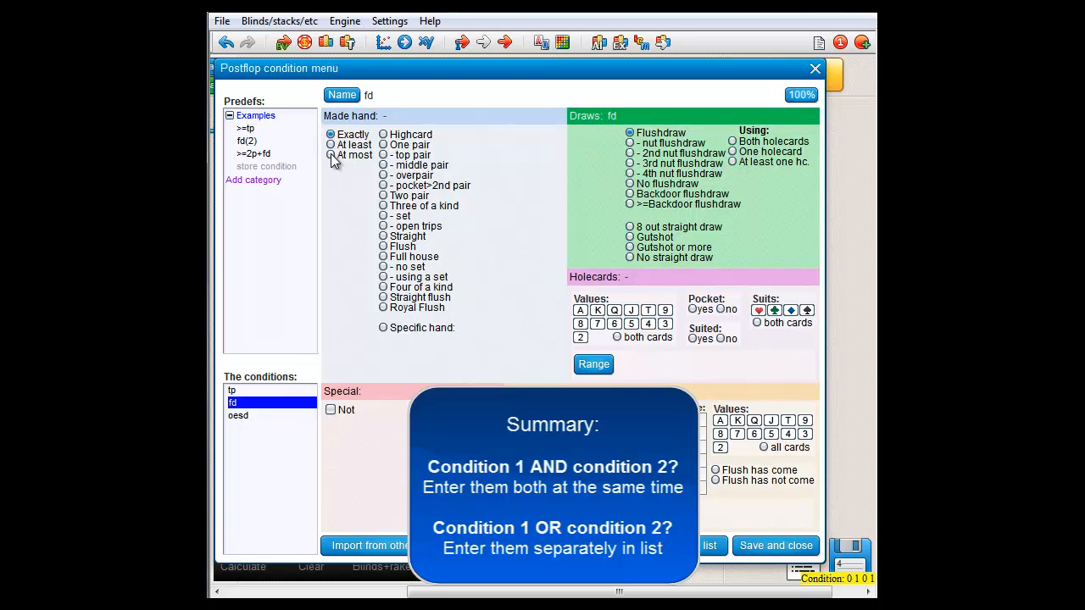
click(383, 156)
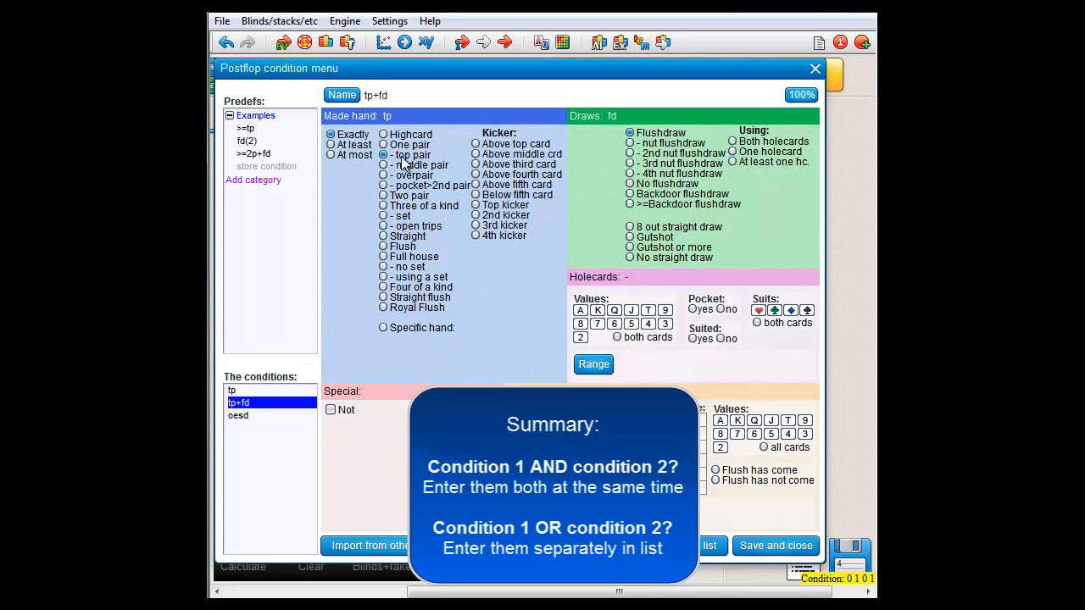
click(238, 402)
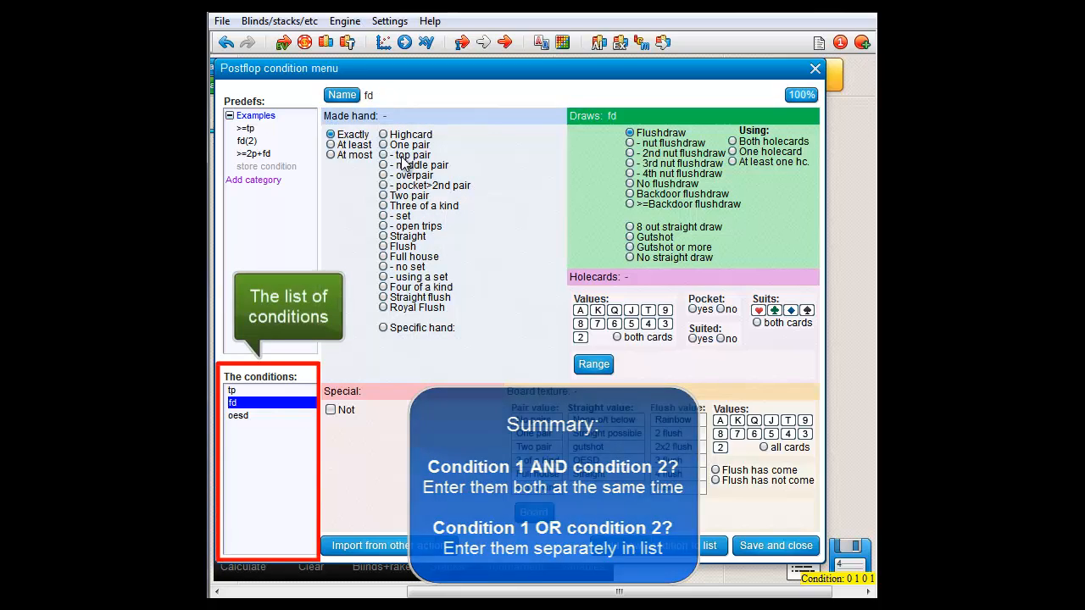
click(238, 415)
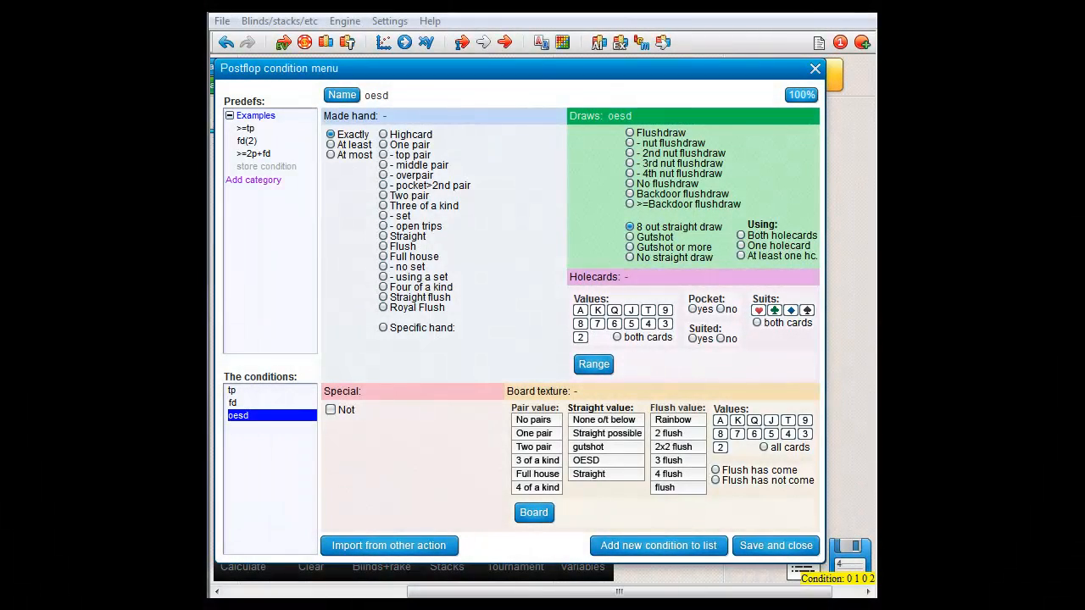
mouse_move(255, 415)
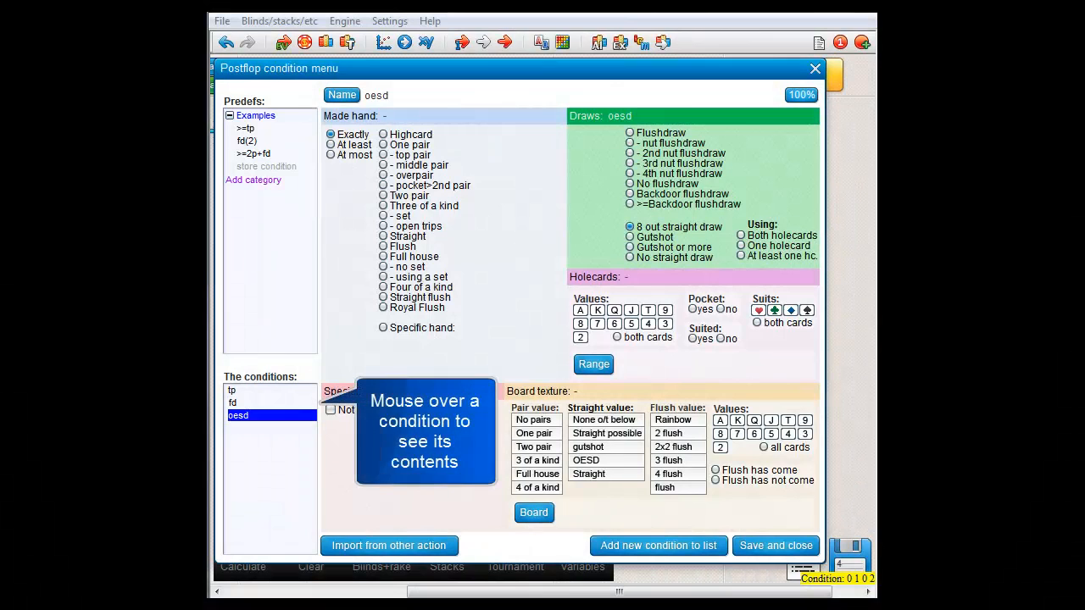
- After checking fd, drag tp below oesd, then delete oesd so the list reads fd, tp
click(233, 402)
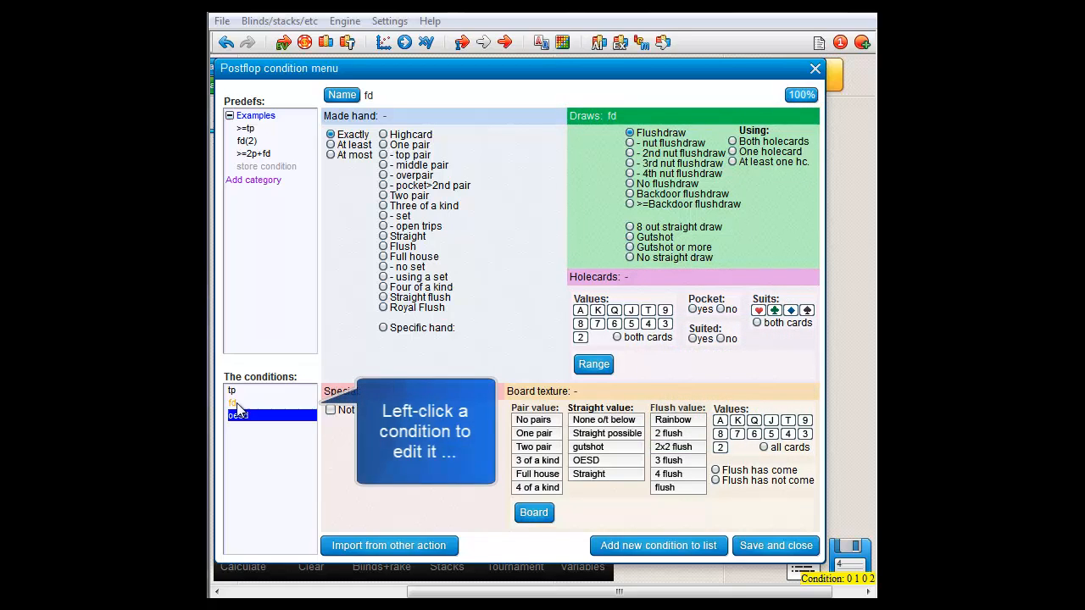
click(238, 401)
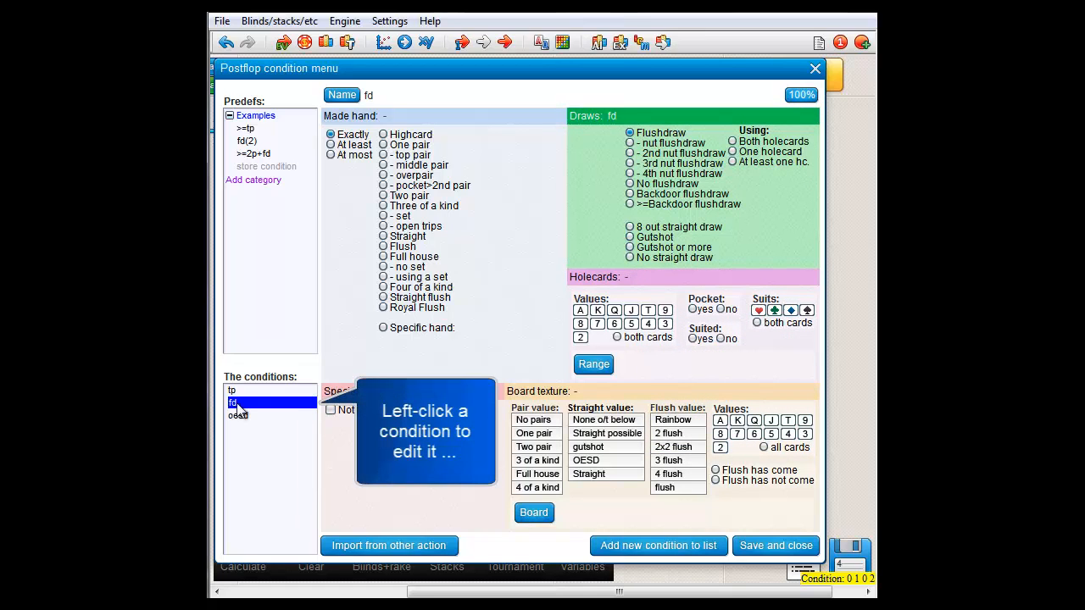
mouse_move(465, 311)
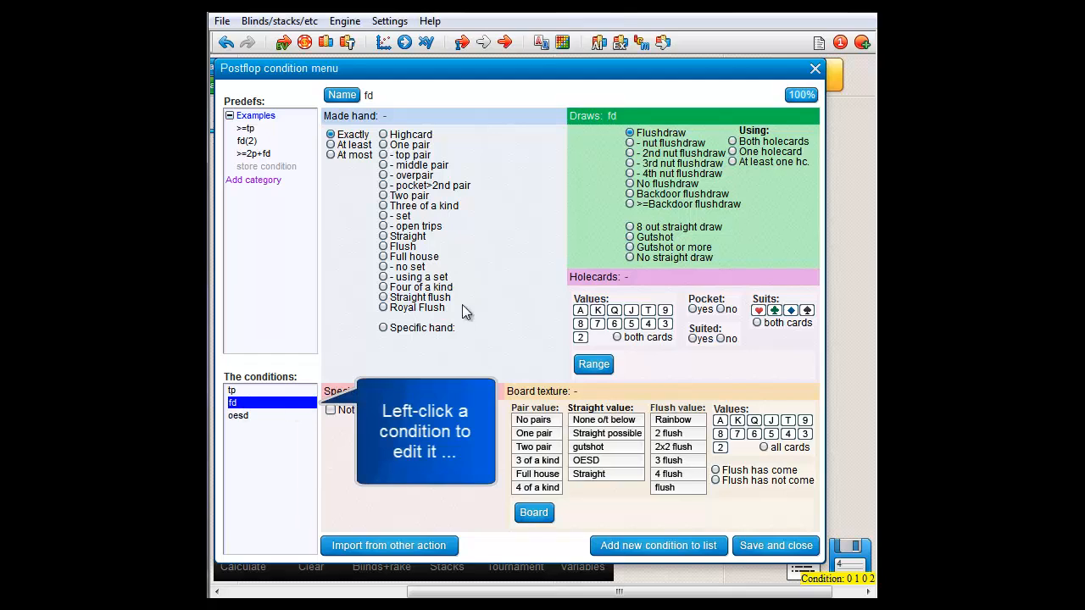
mouse_move(500, 290)
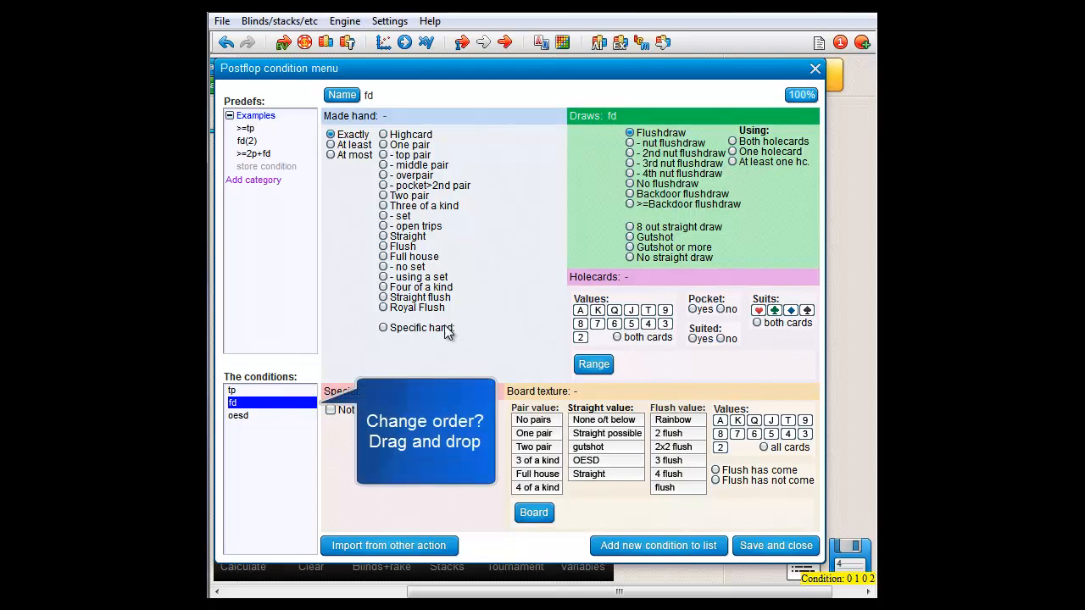
click(250, 415)
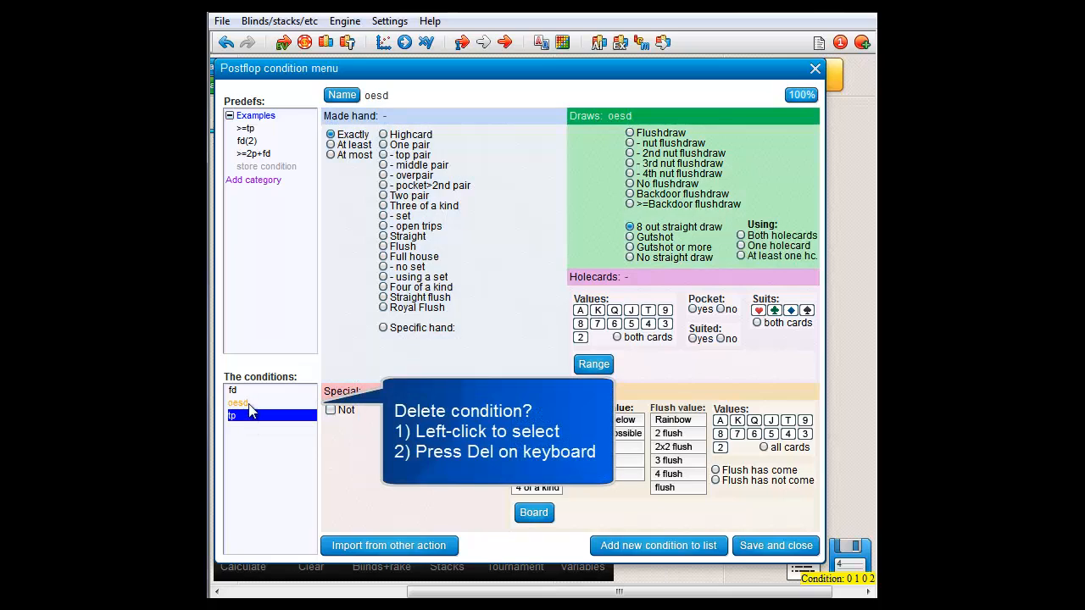
click(239, 403)
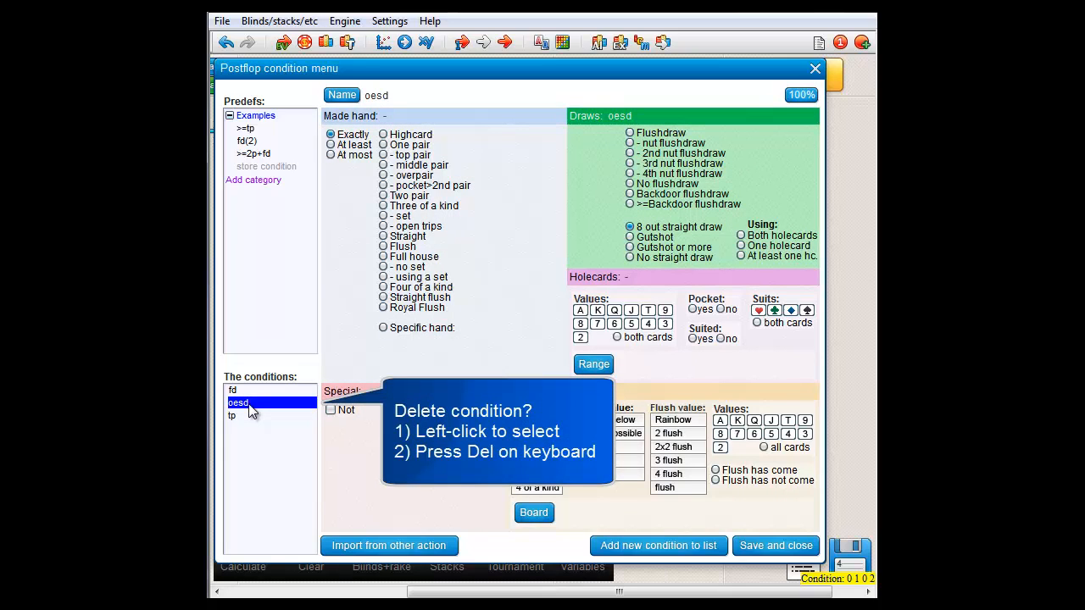
click(236, 403)
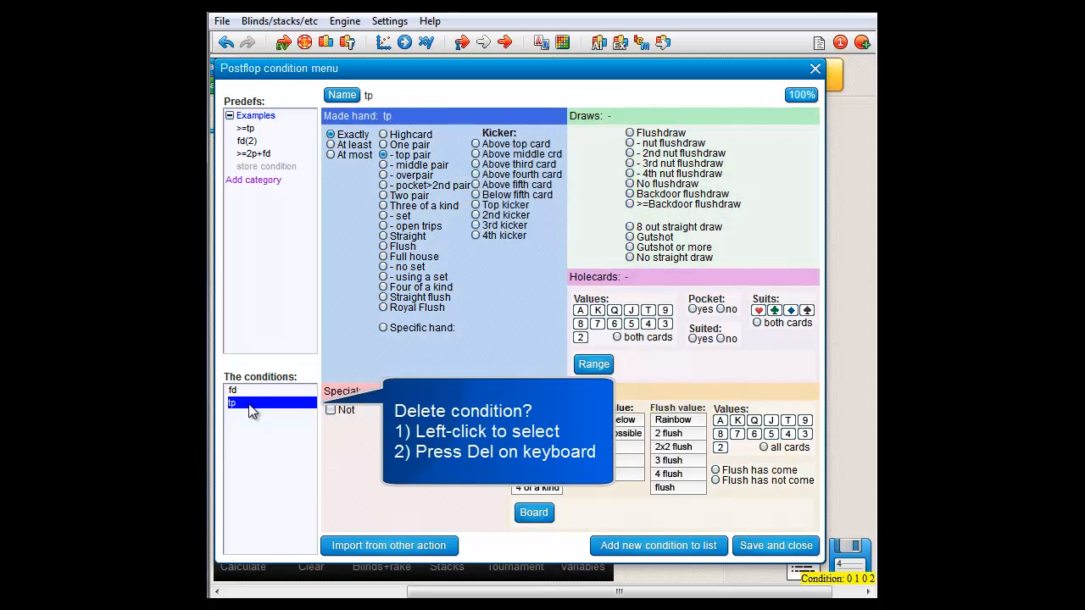